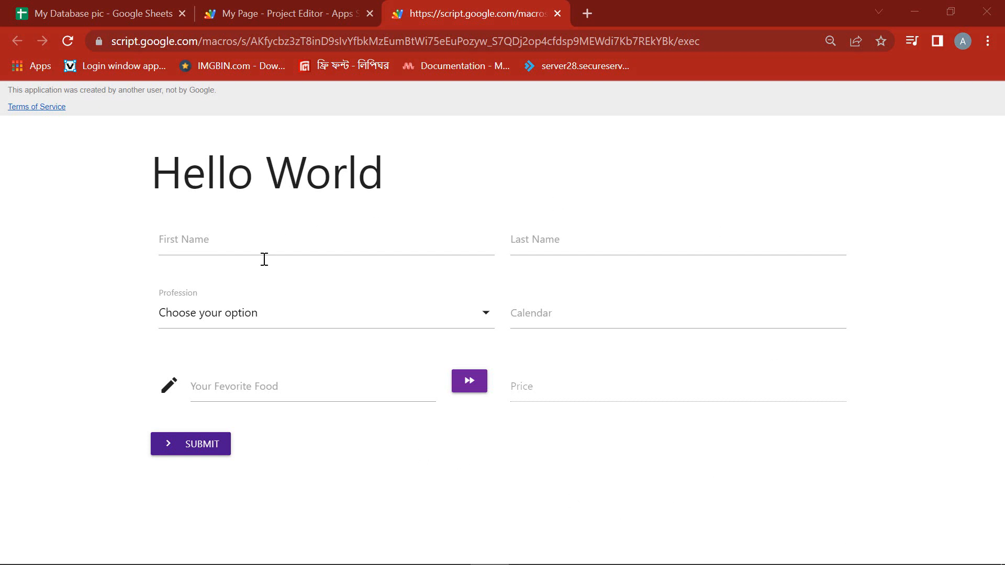
Step: Enter Papaya as the favourite food and try the Yellow, Green and Blue fruit colours
click(312, 386)
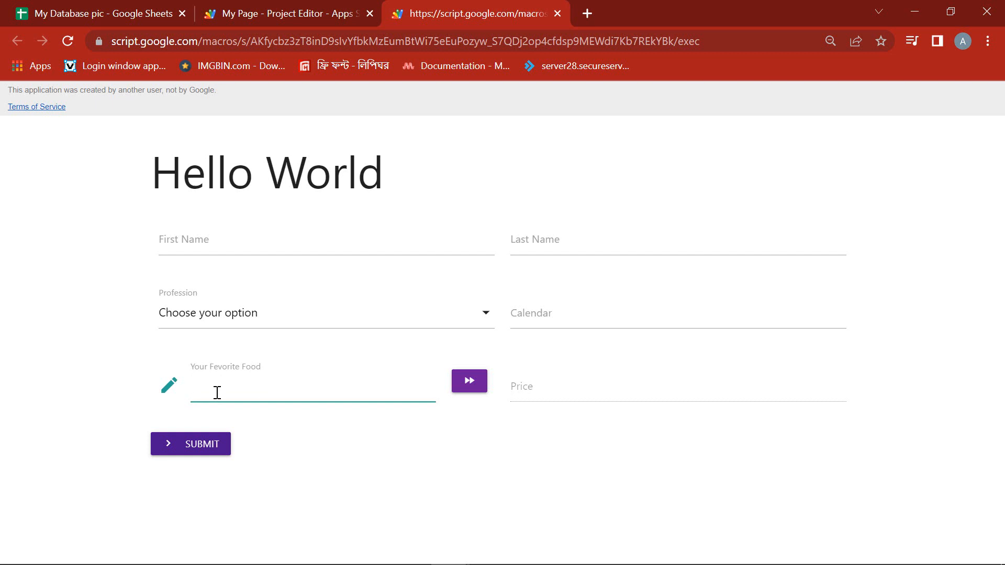
text(Papaya)
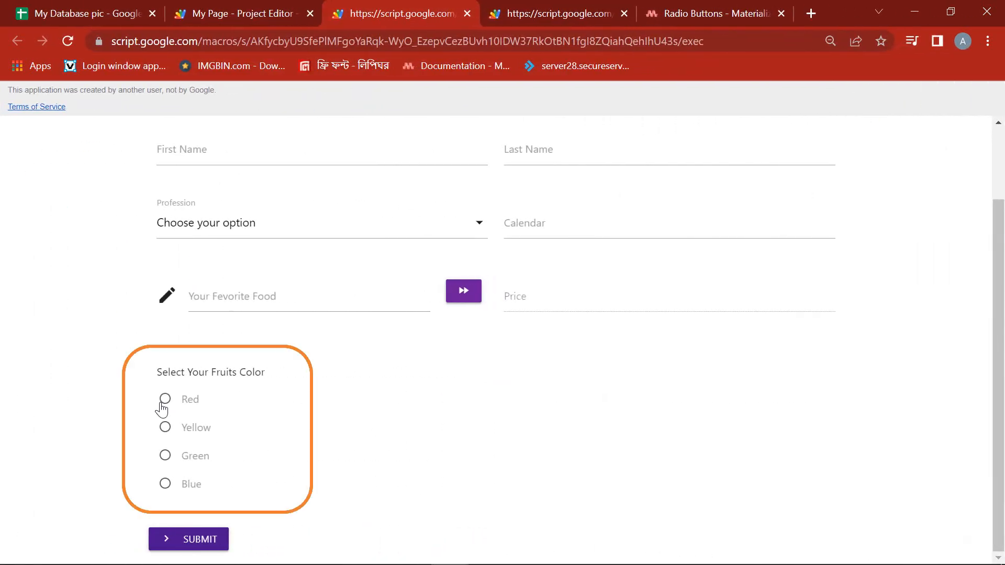
click(165, 427)
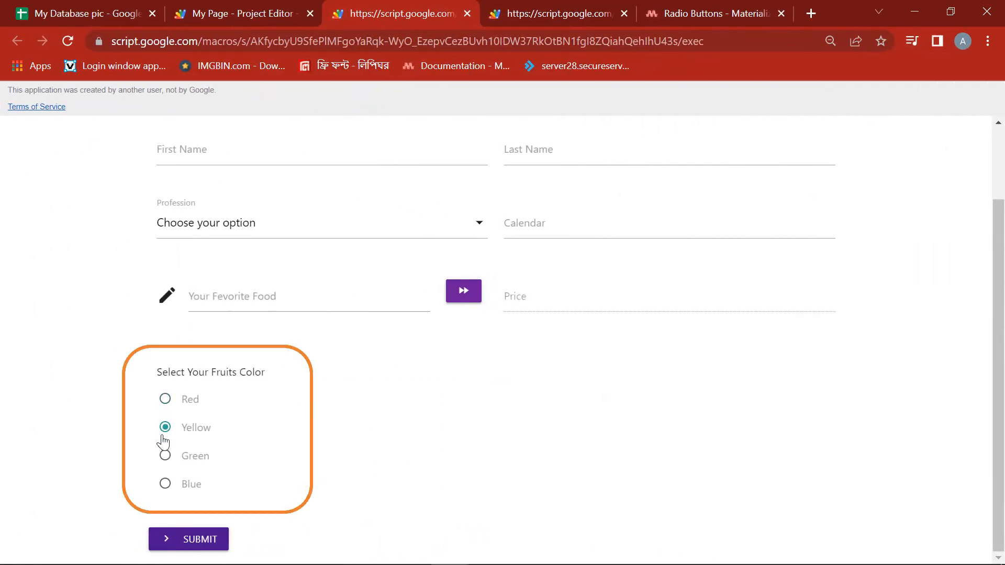
click(165, 455)
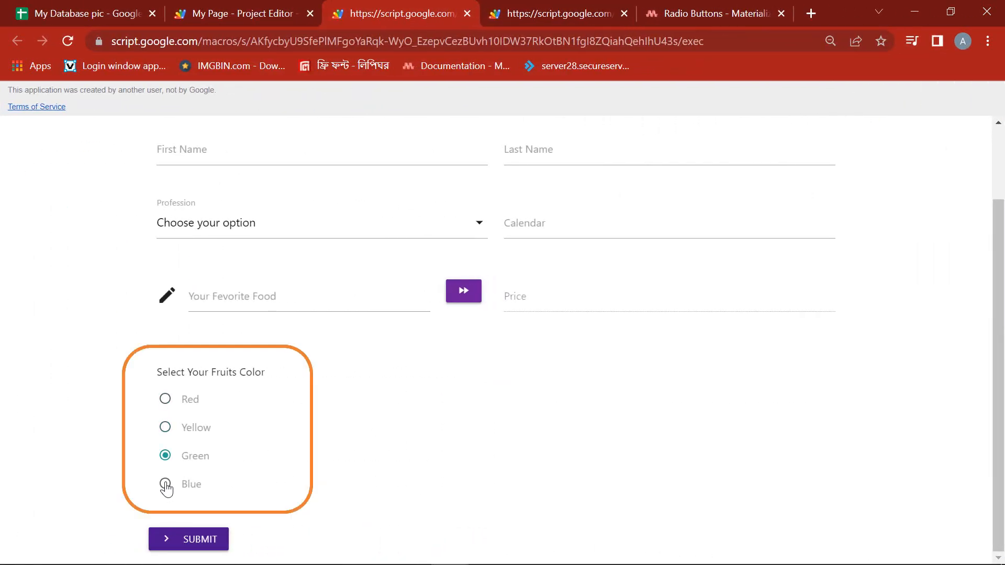
click(164, 483)
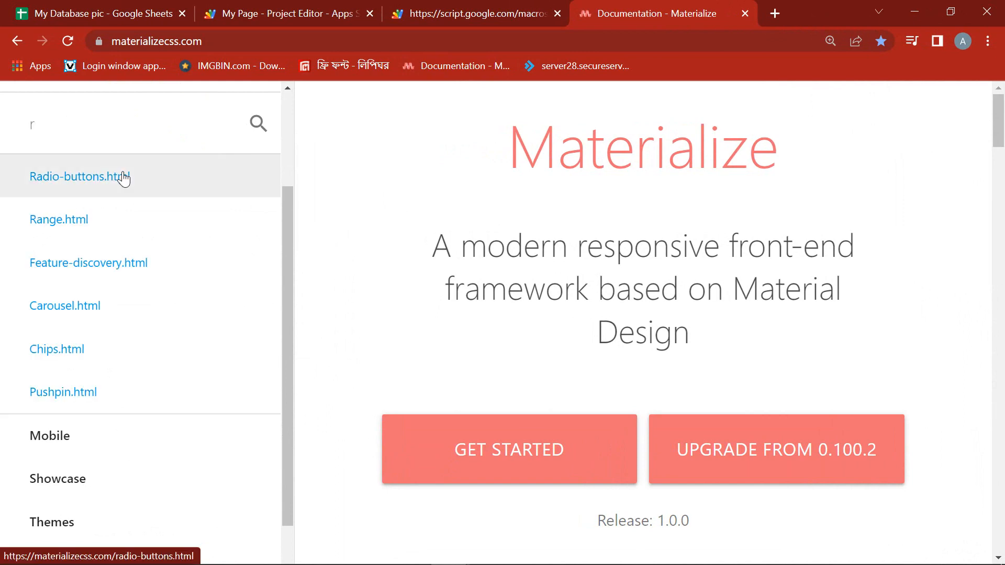
Step: Read the Materialize Radio Buttons example markup, then return to the Apps Script project
click(75, 176)
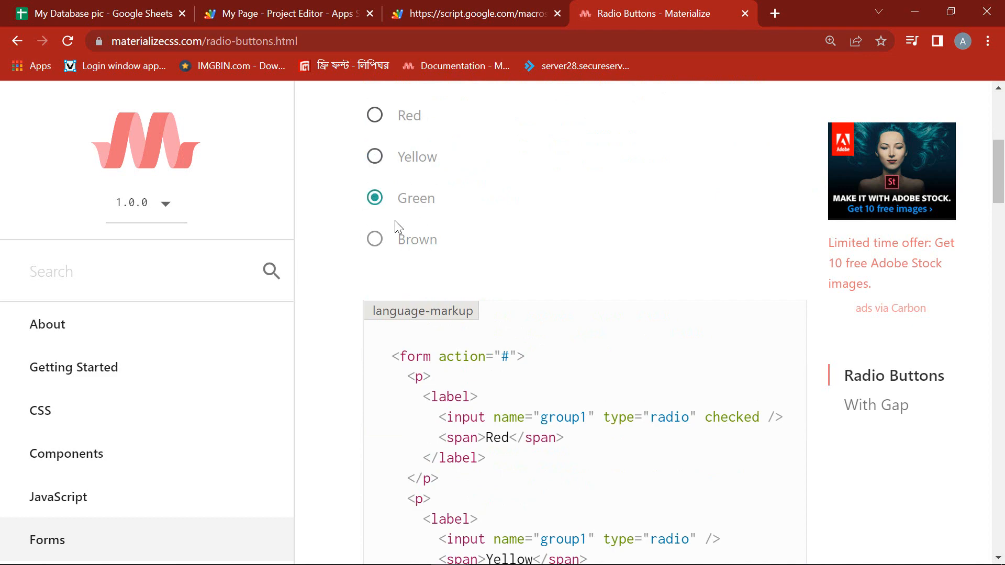
scroll(down, 3)
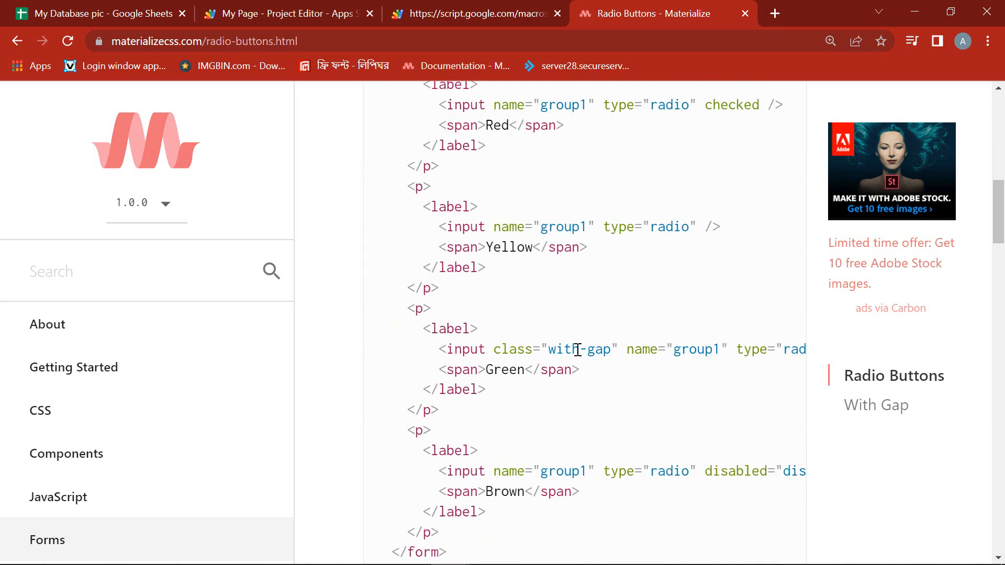
click(474, 14)
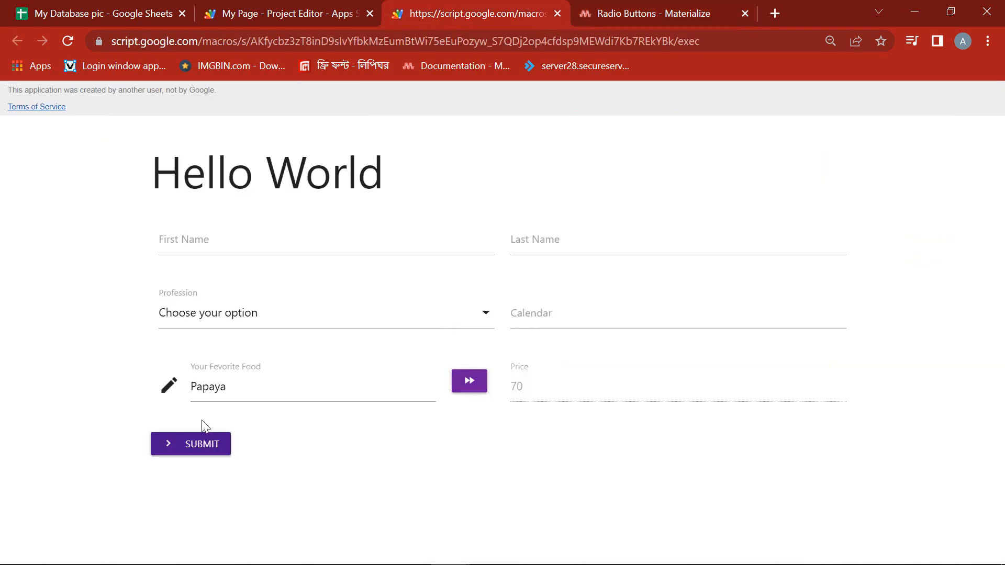
click(285, 14)
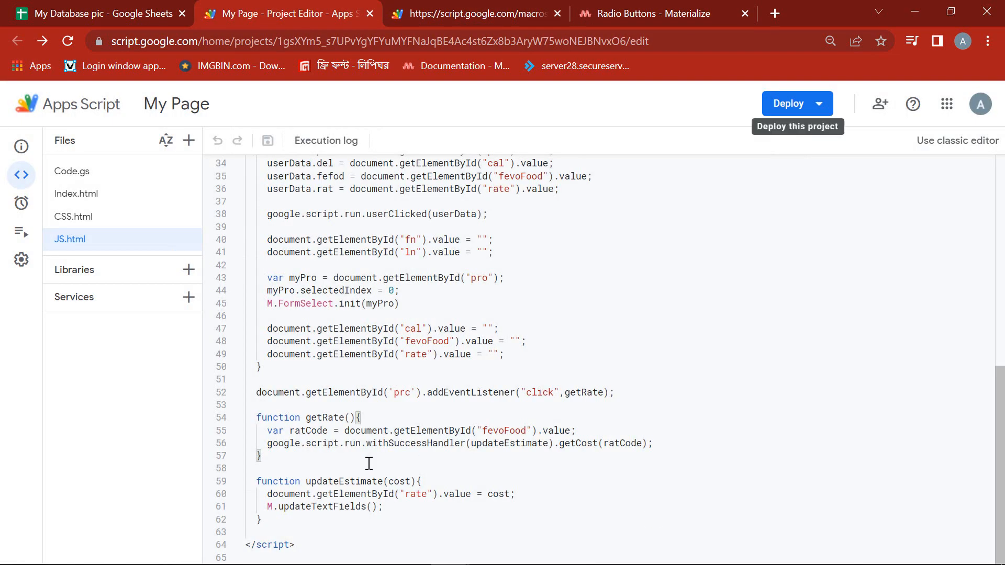
Step: In Index.html, type a <div class="row"> block above the Submit button row
click(76, 194)
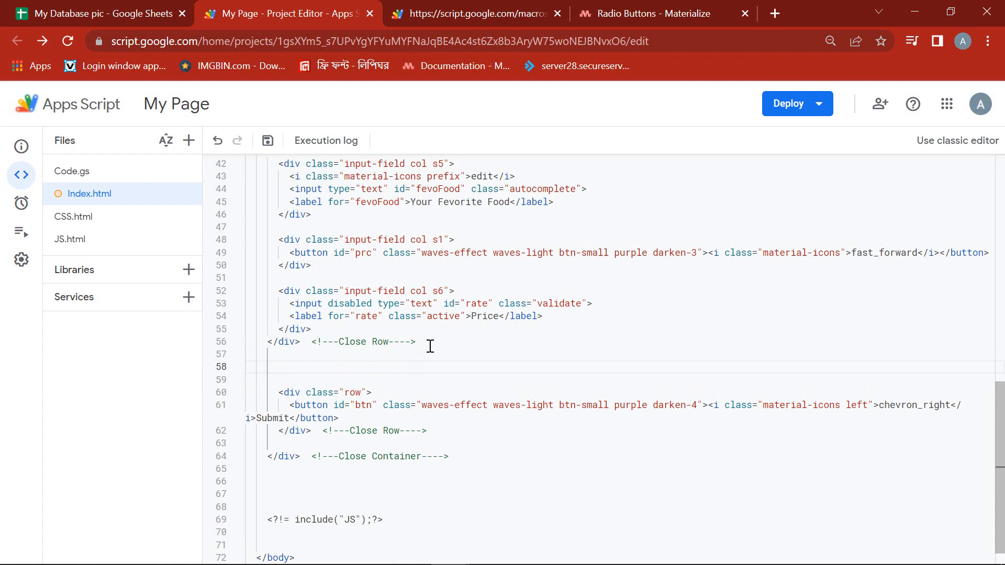
text(<)
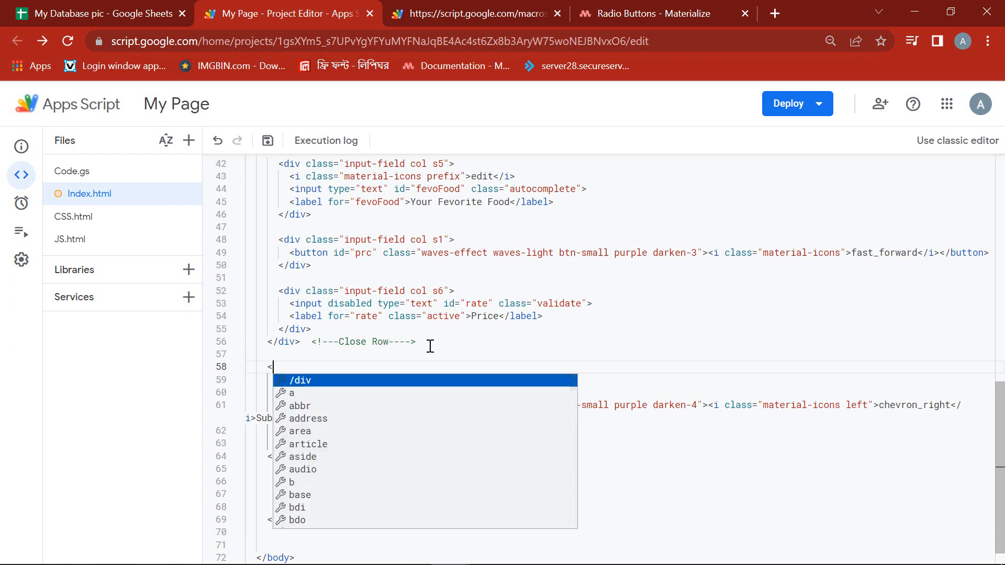
text(div)
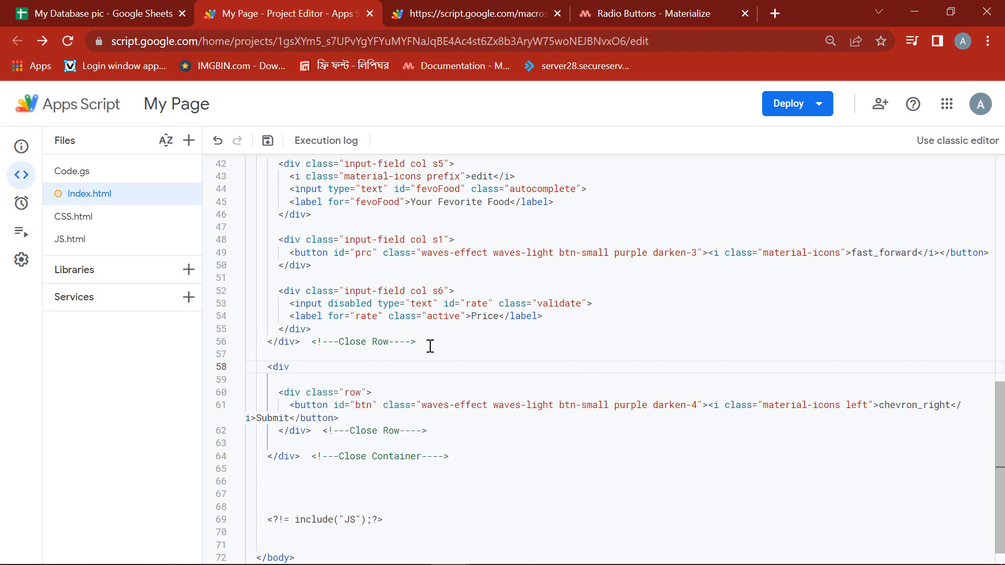
text(cl)
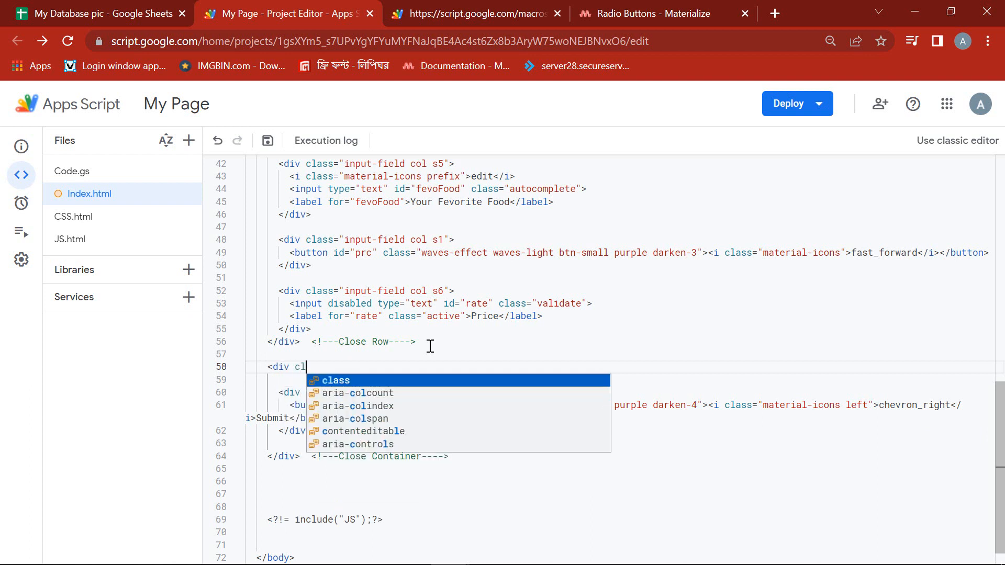
text(class="r)
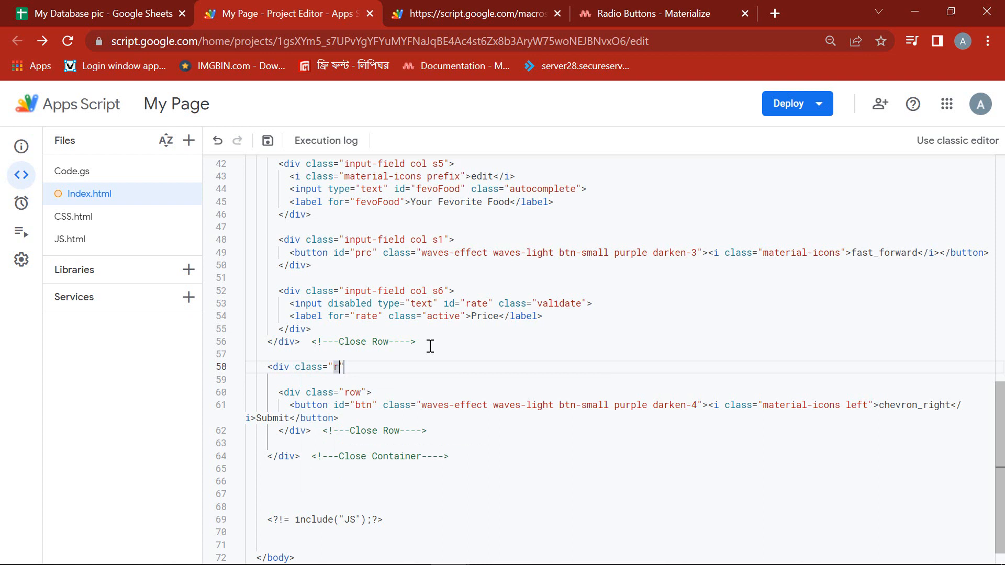
text(ow")
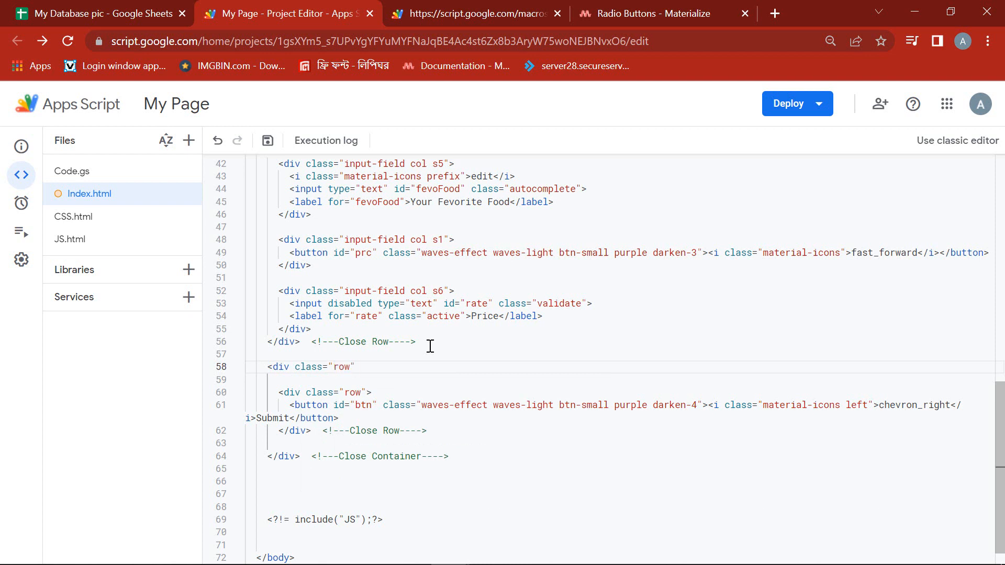
click(356, 366)
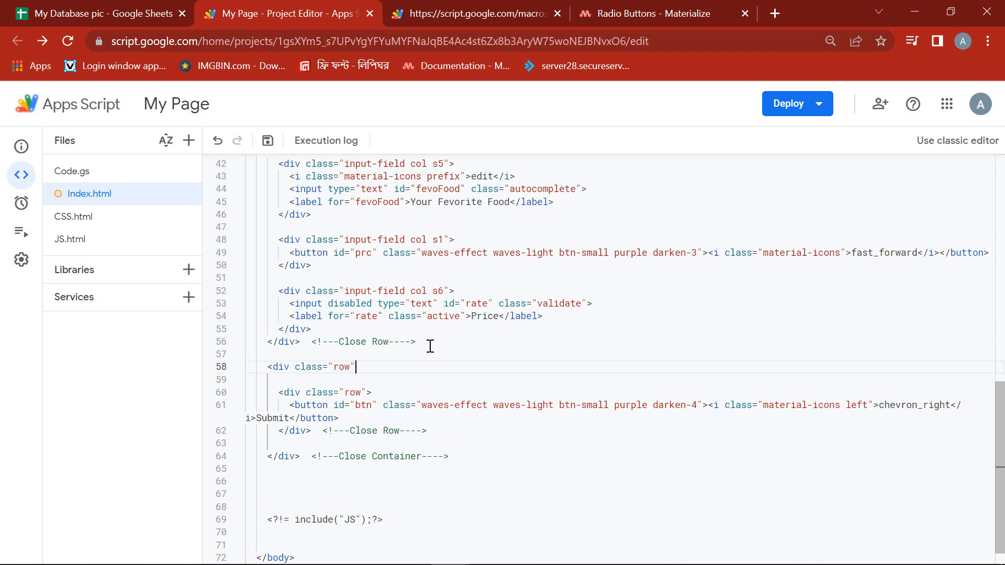
text(>)
key(enter)
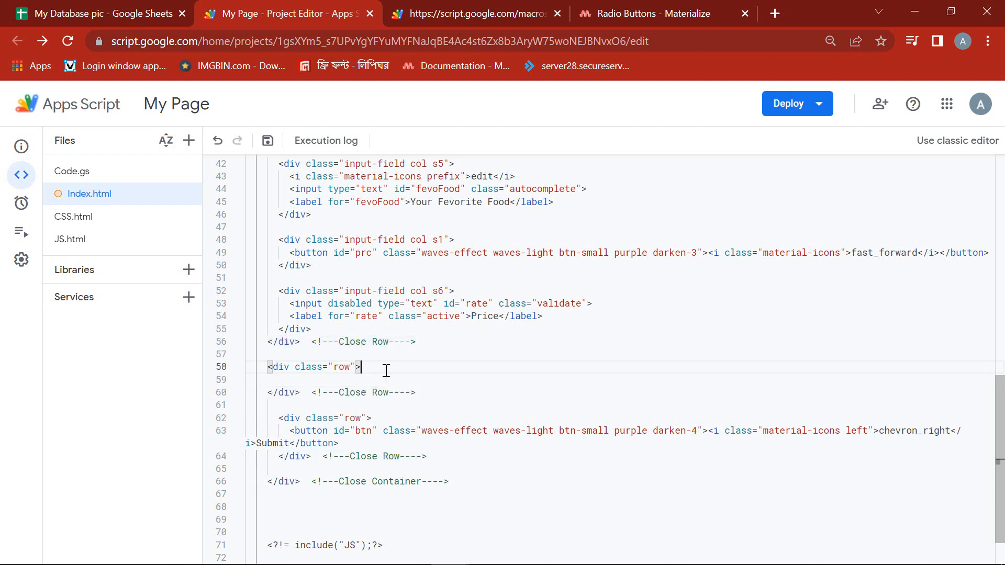
Step: Nest a <div class="input-field col s4"> column with its closing tag inside the new row
key(enter)
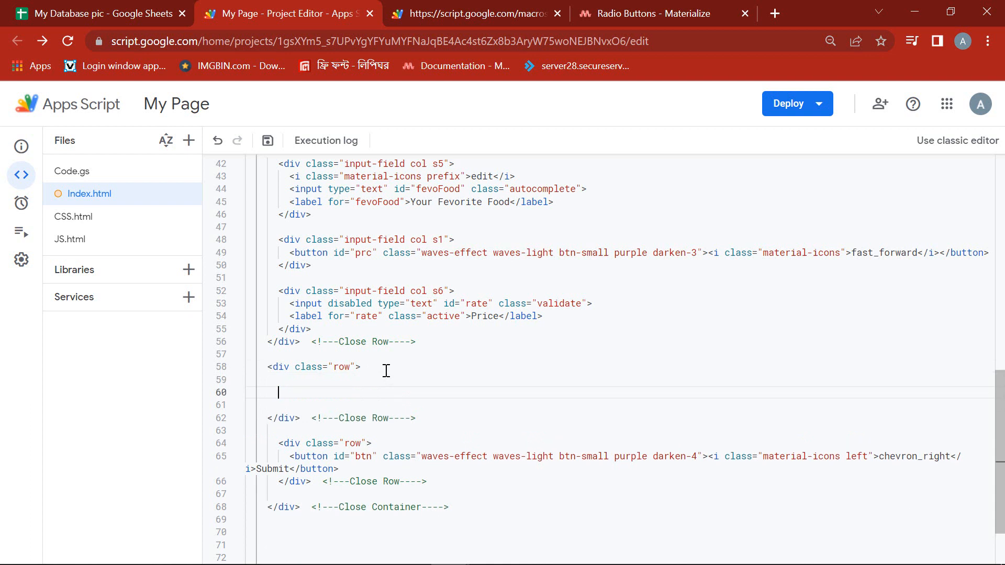
text(<div)
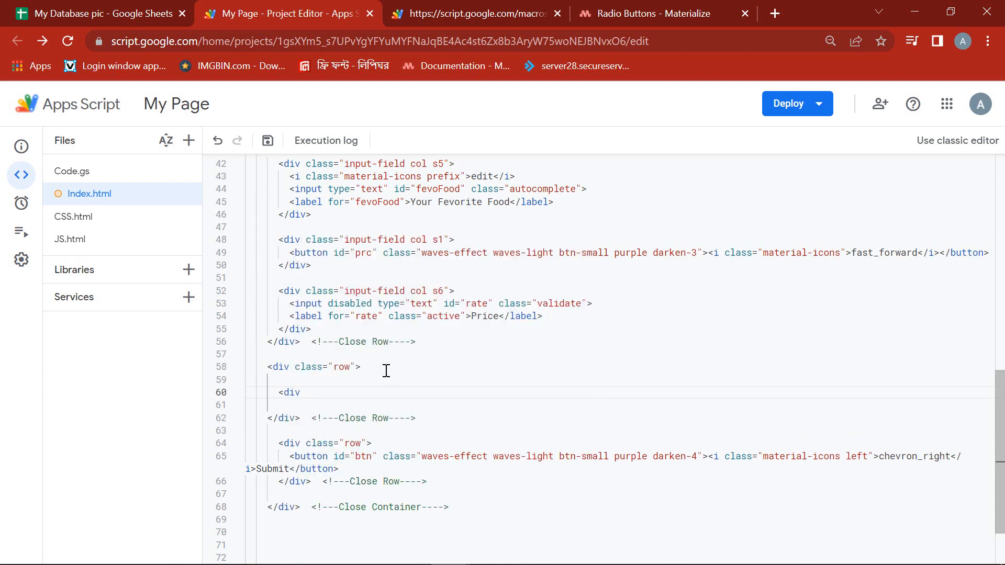
text(class="")
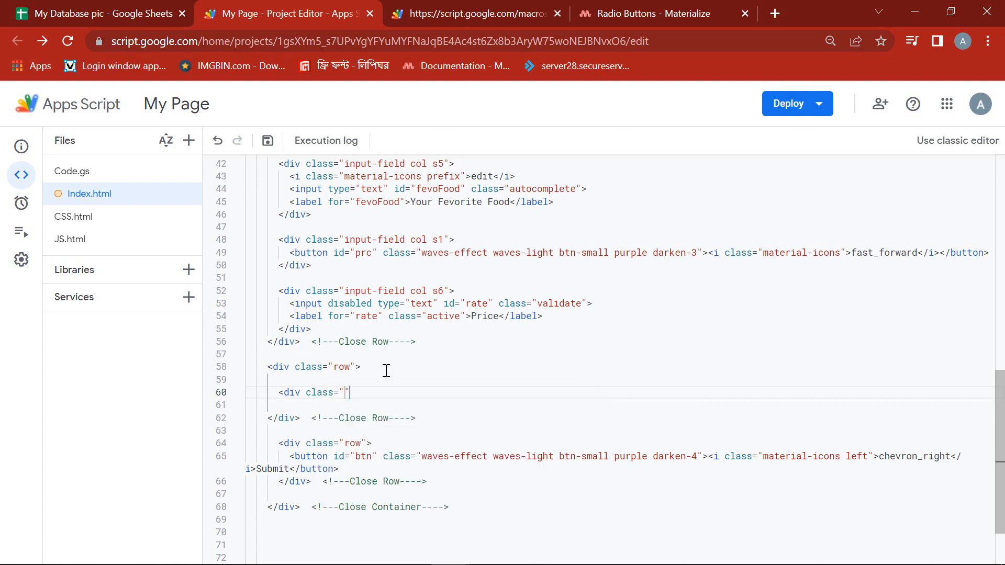
mouse_move(344, 242)
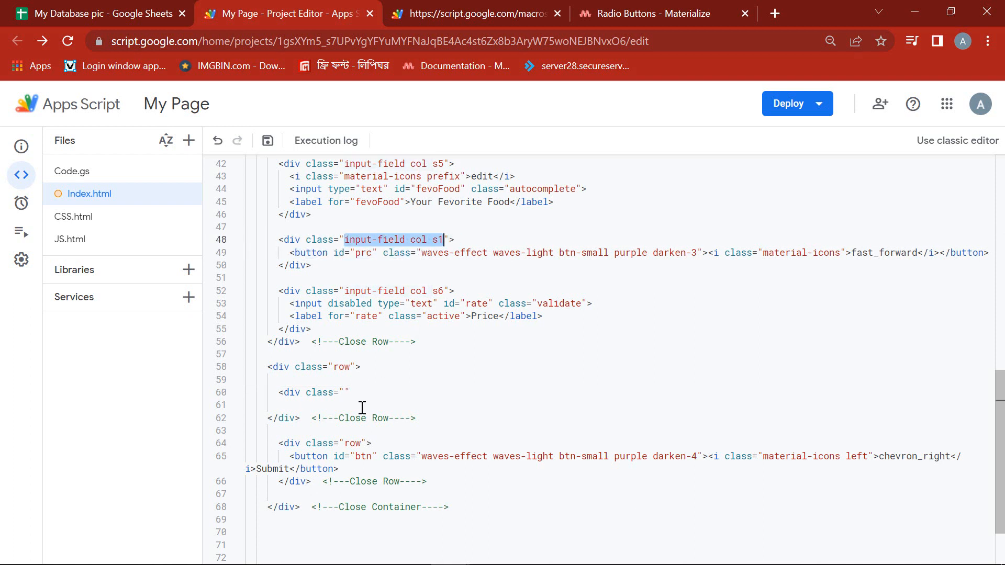
text(input-field col s1)
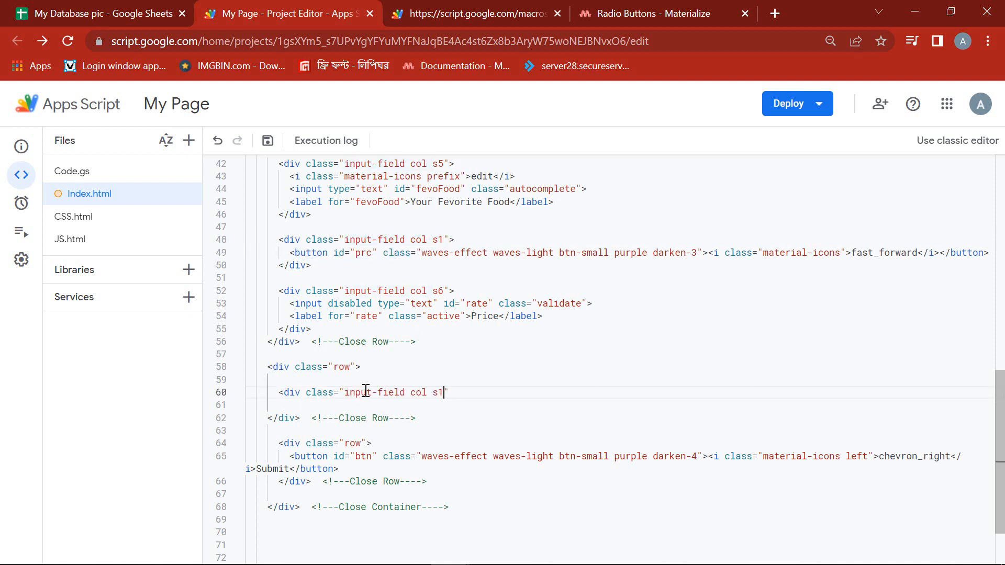
key(Backspace)
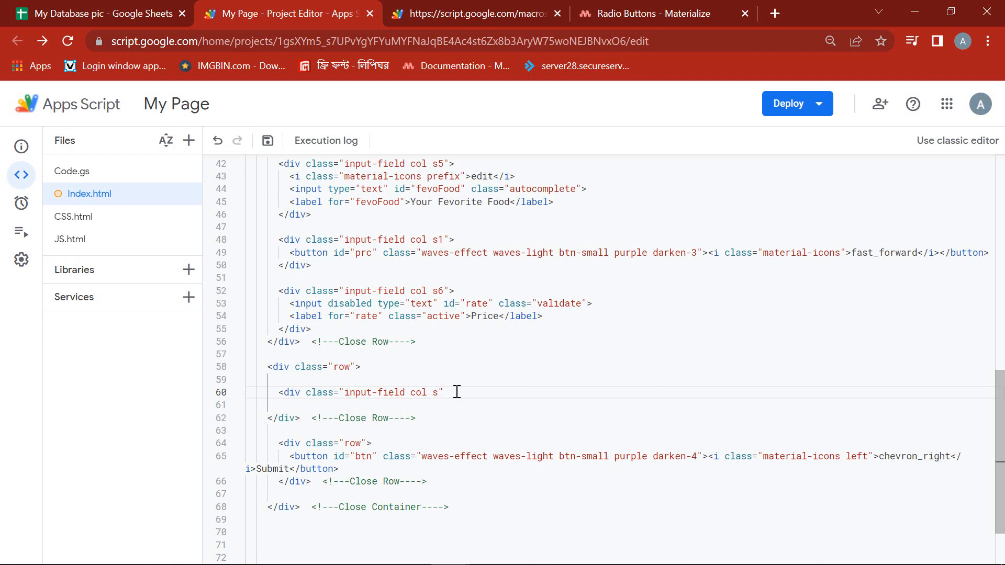
text(4">)
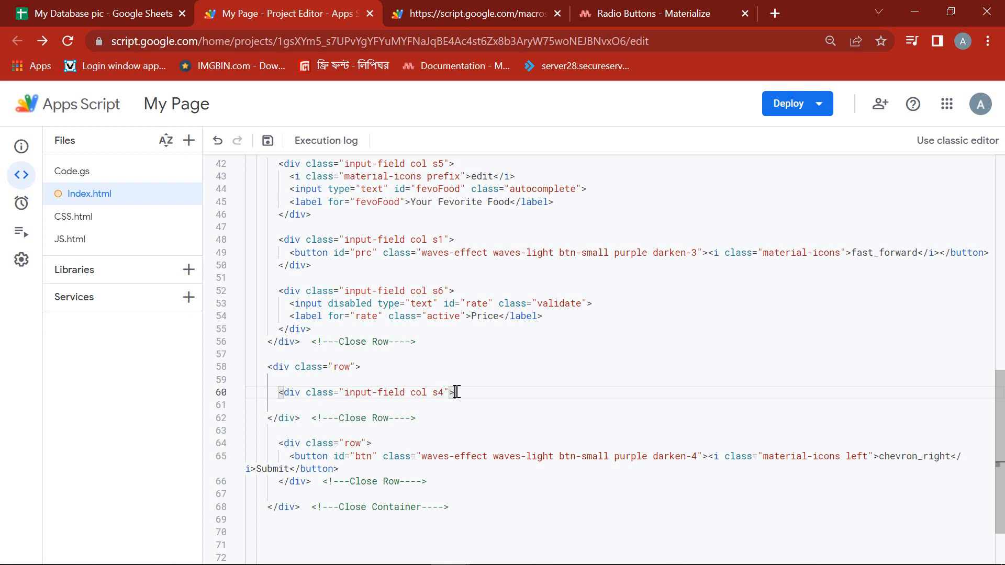
key(enter)
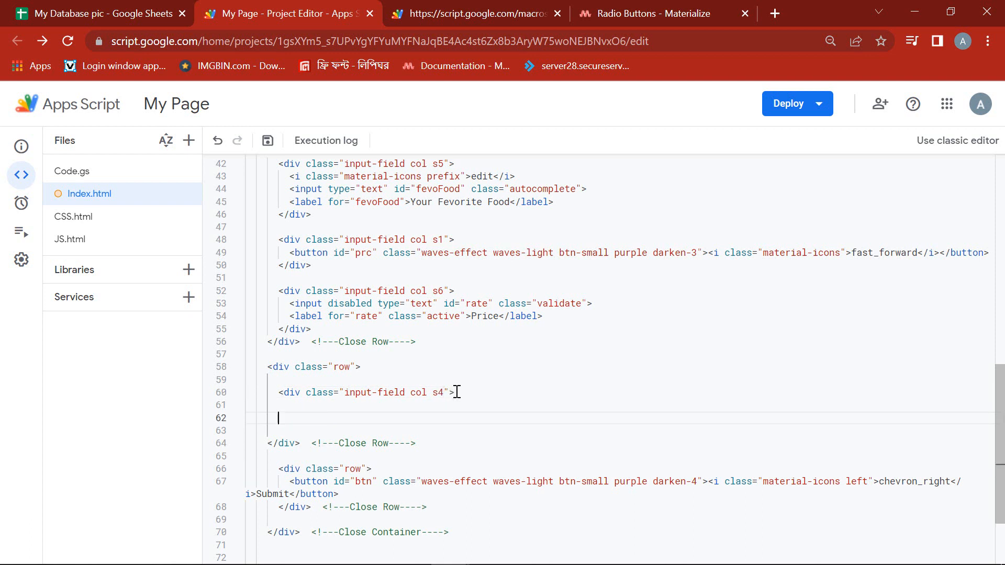
text(</div>)
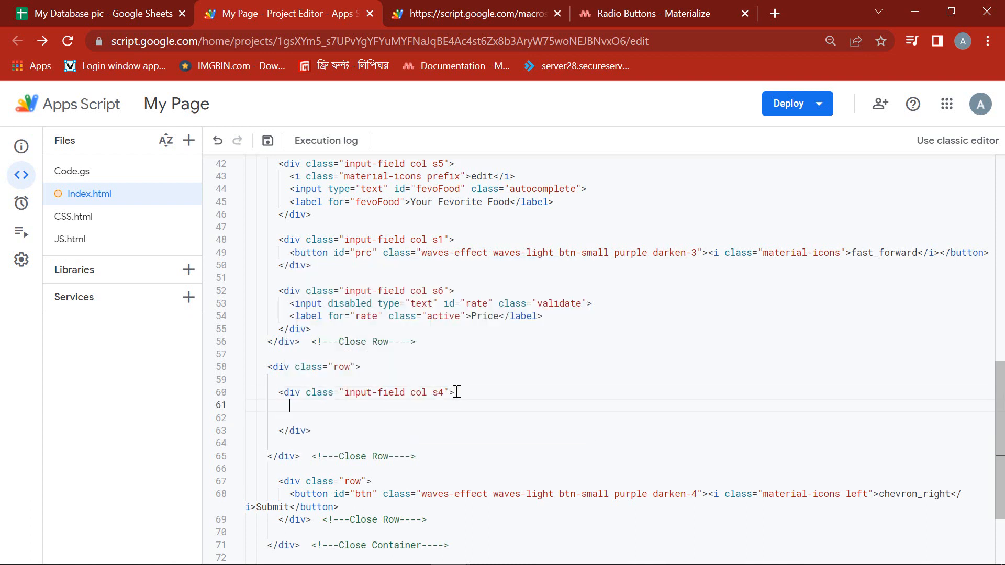
Step: Add the paragraph <p>Select Your Fruits Color</p> inside the new column
text(<p)
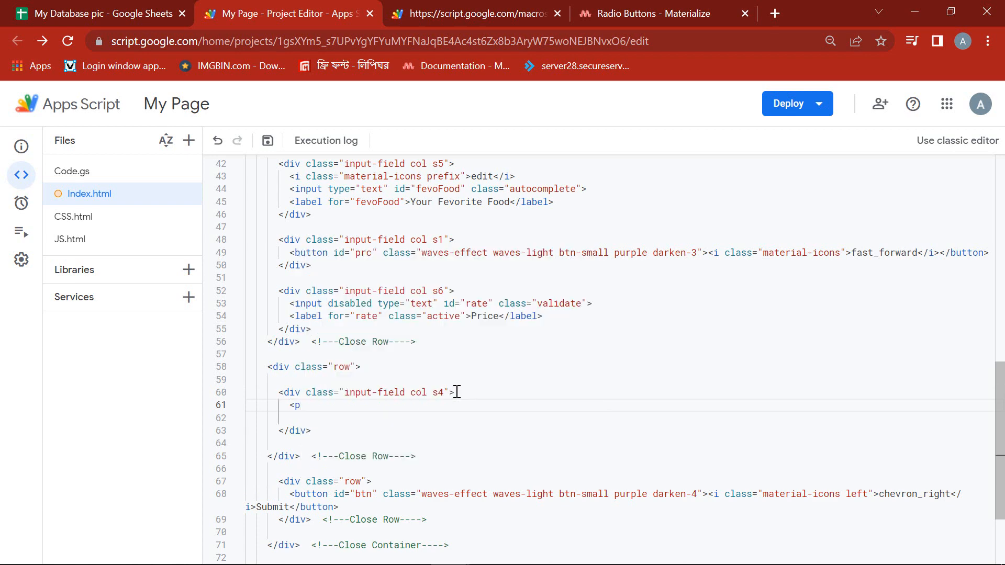
text(>)
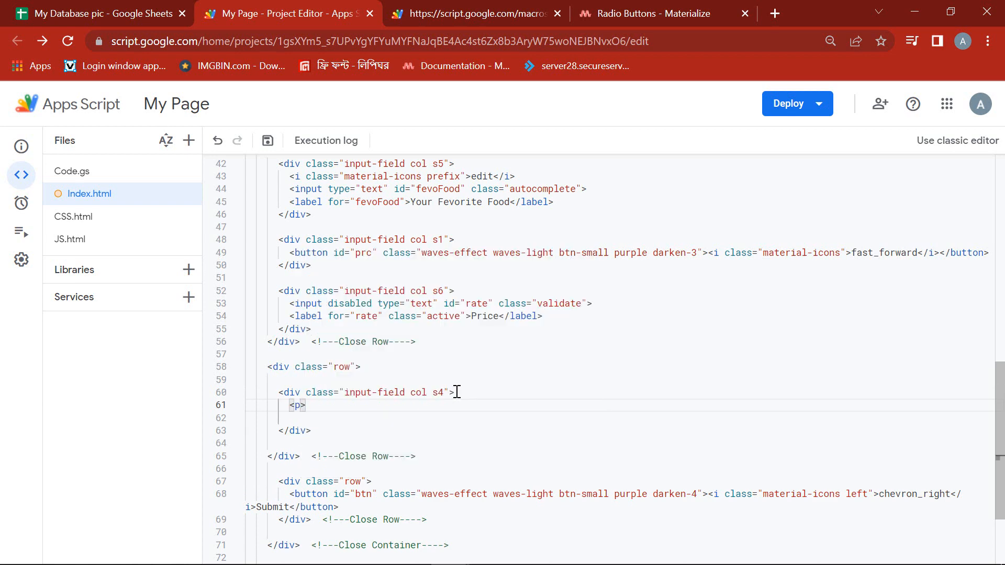
text(Select)
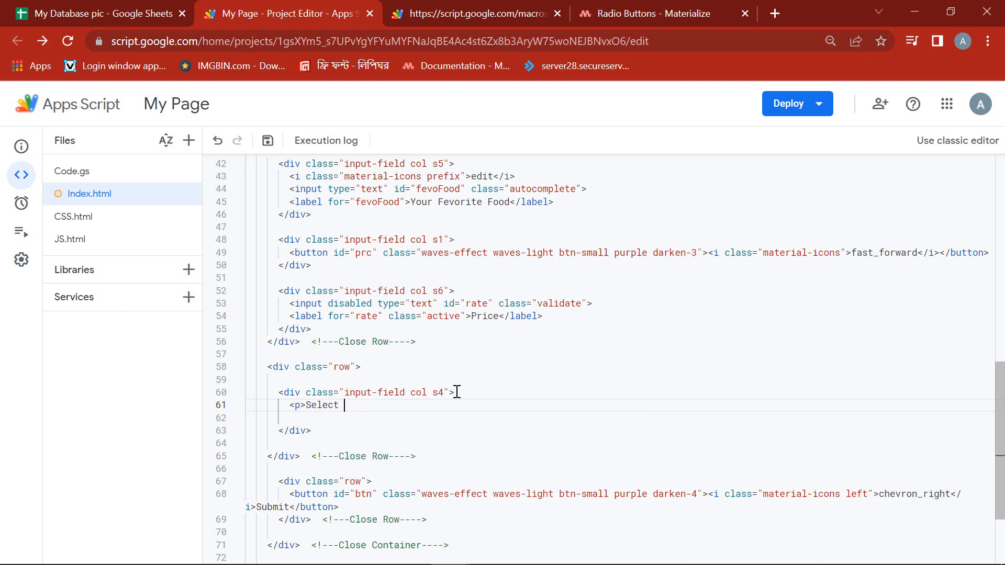
text(Your Fruits Colo)
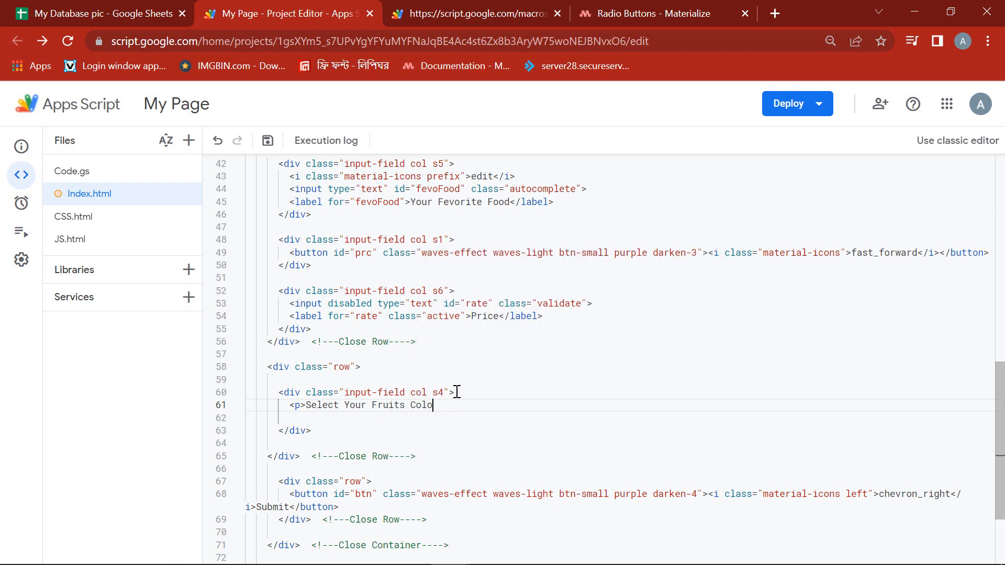
text(r)
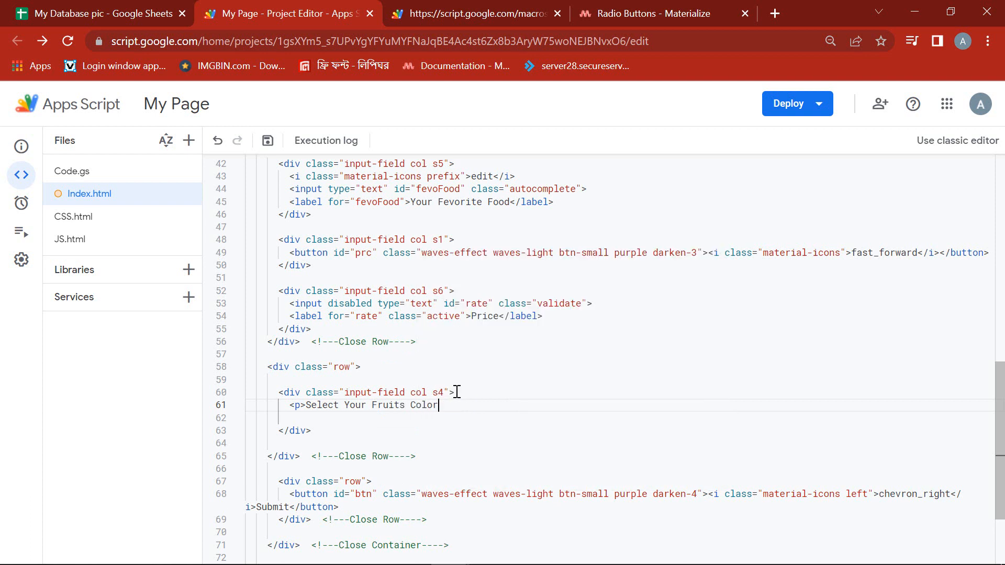
text(</p>)
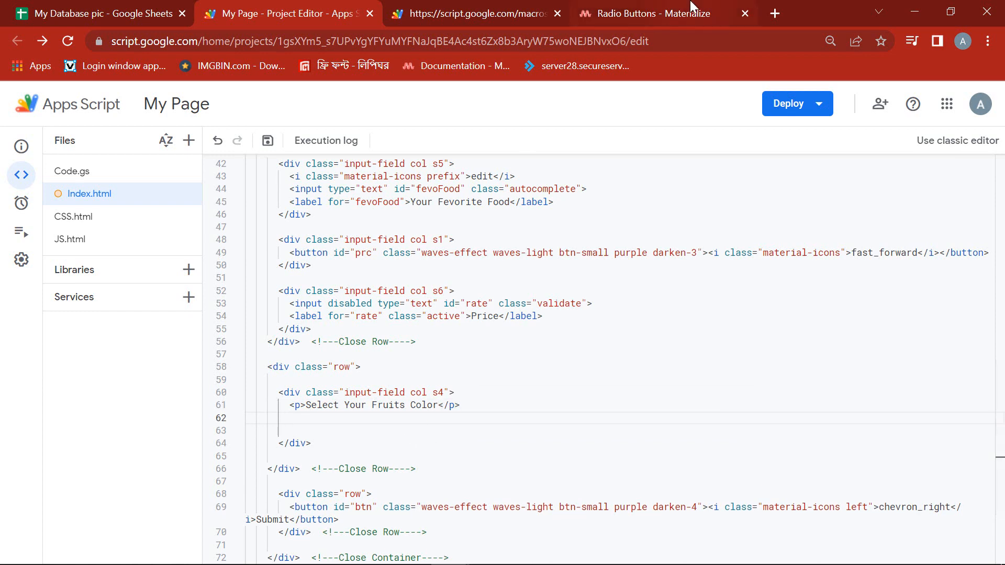
Step: Select the Green radio option markup on the Materialize Radio Buttons page
click(644, 13)
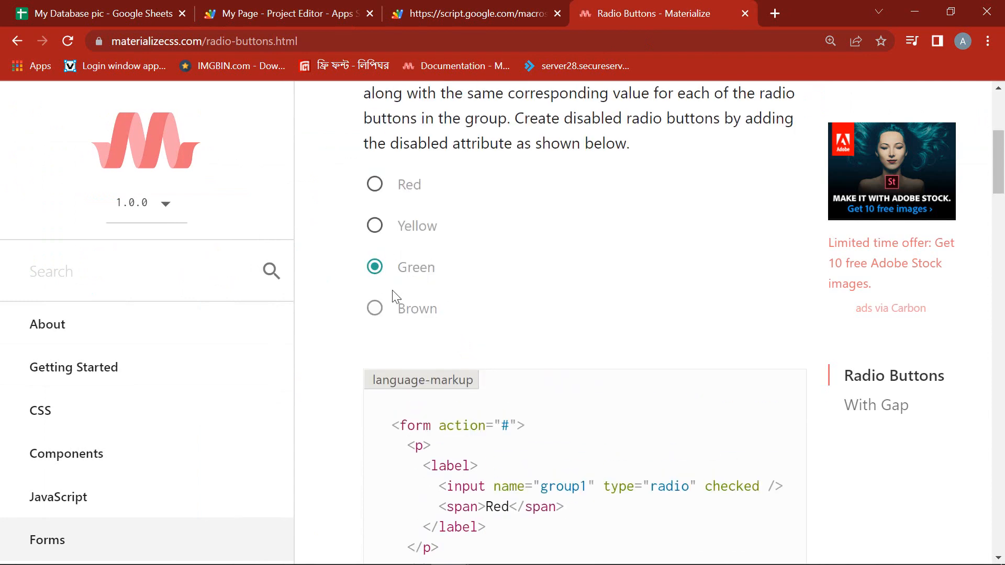
scroll(down, 3)
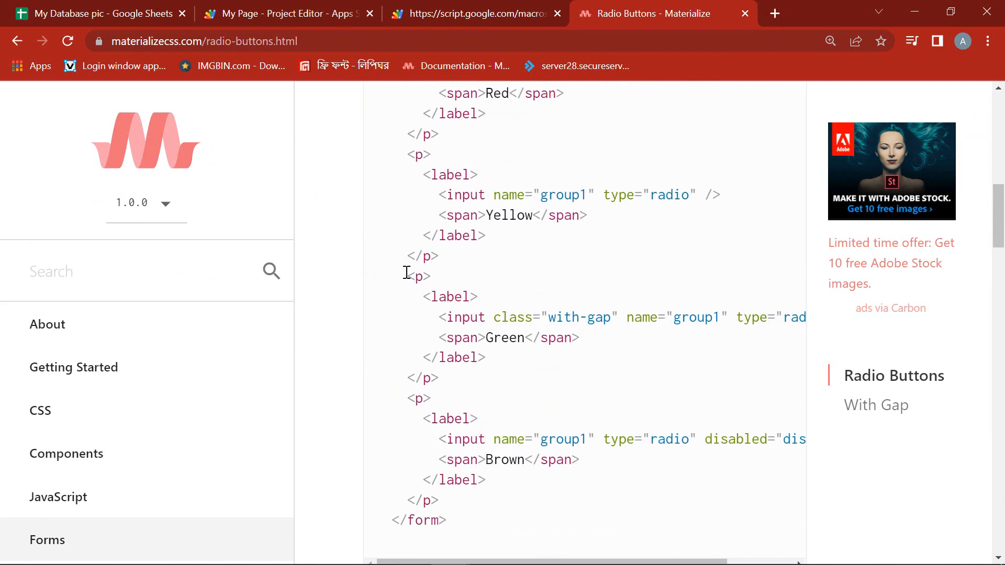
drag(403, 275, 438, 378)
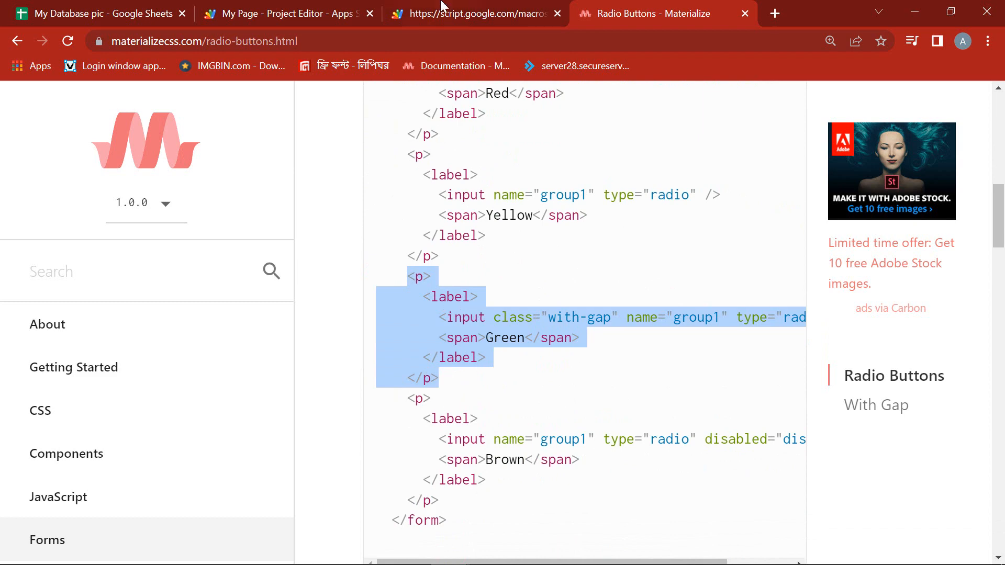
Step: Paste the radio snippet, renaming group1 to option with value="red" and label Red
click(282, 13)
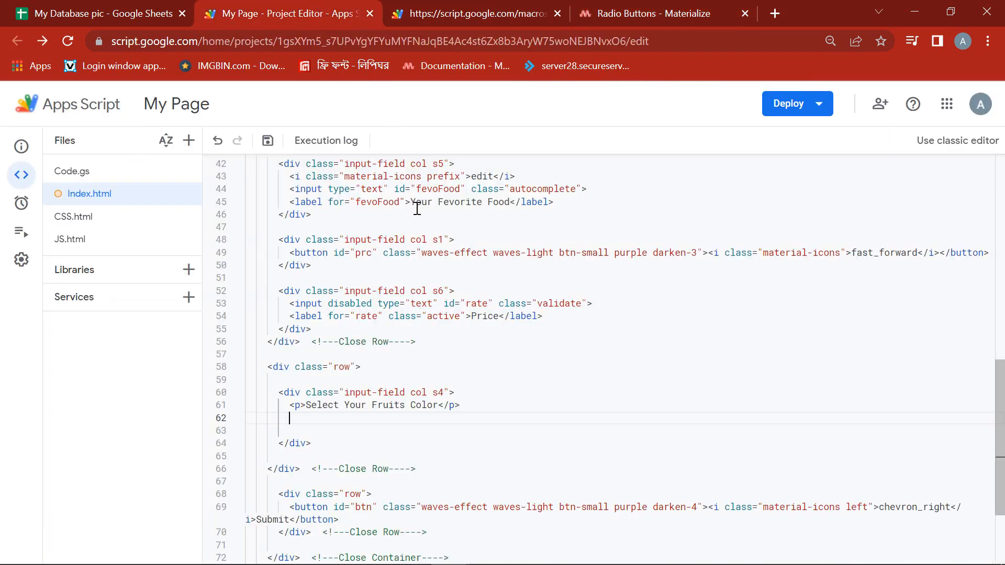
text(<p>)
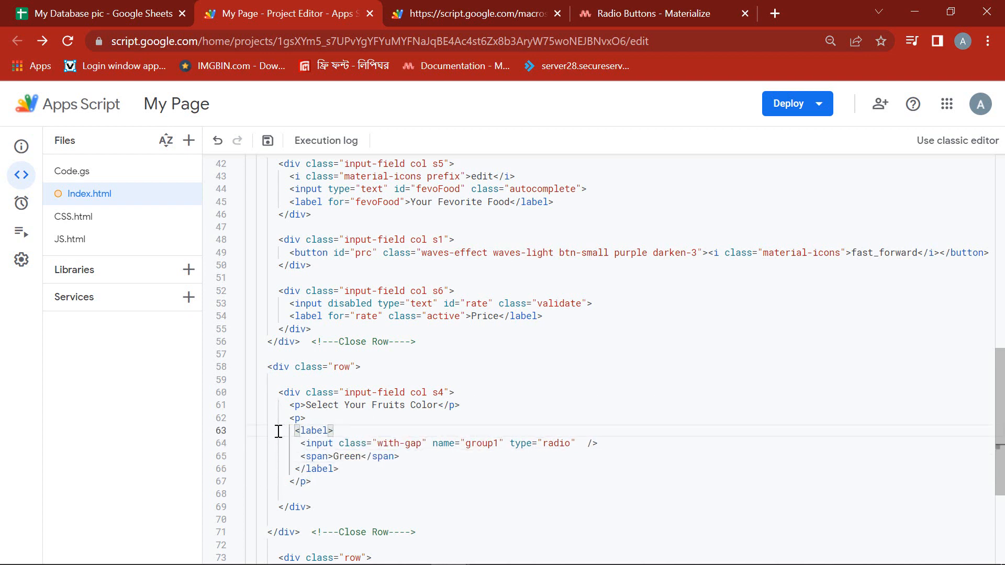
double_click(483, 443)
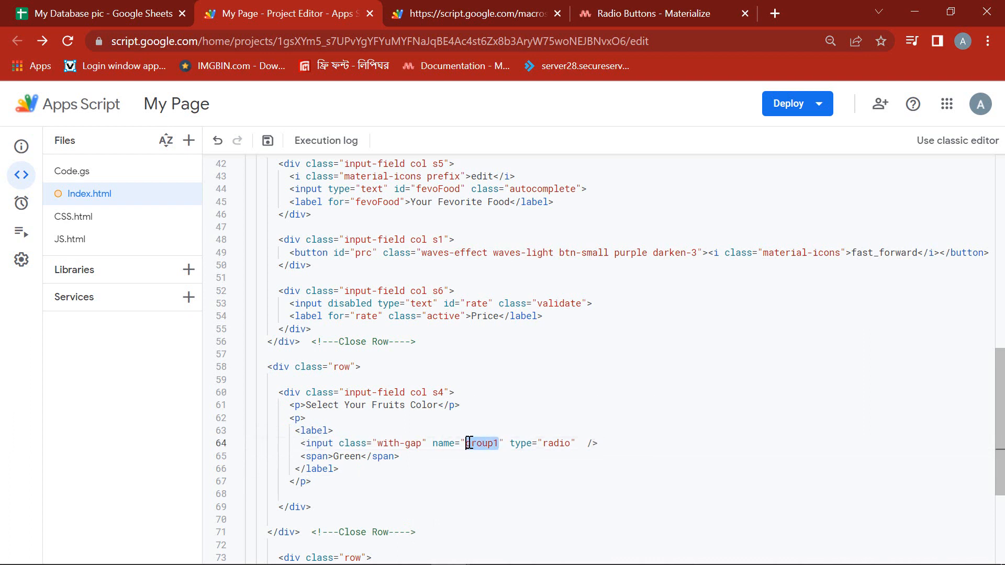
text(opt)
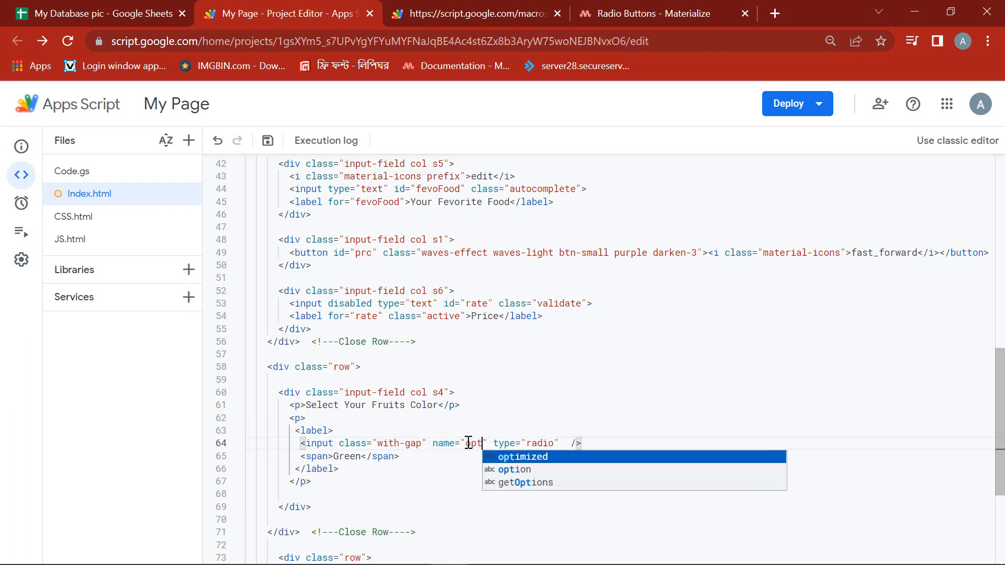
text(ion)
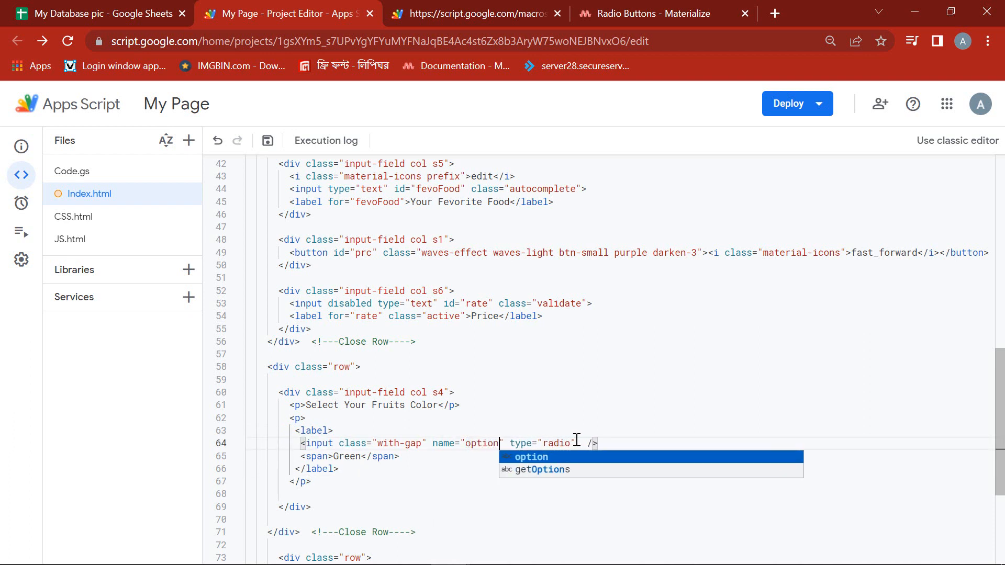
text(value="")
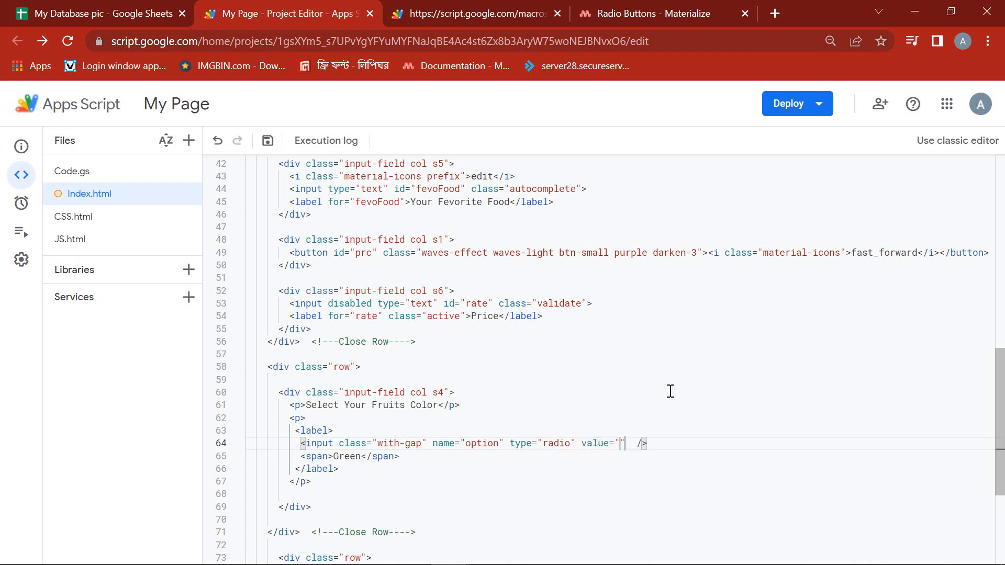
text(red)
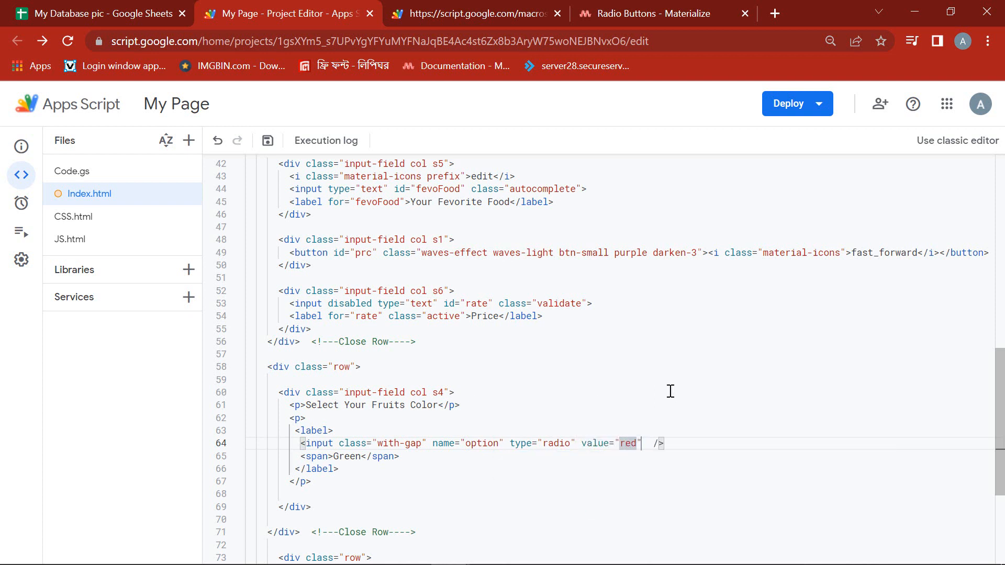
double_click(345, 456)
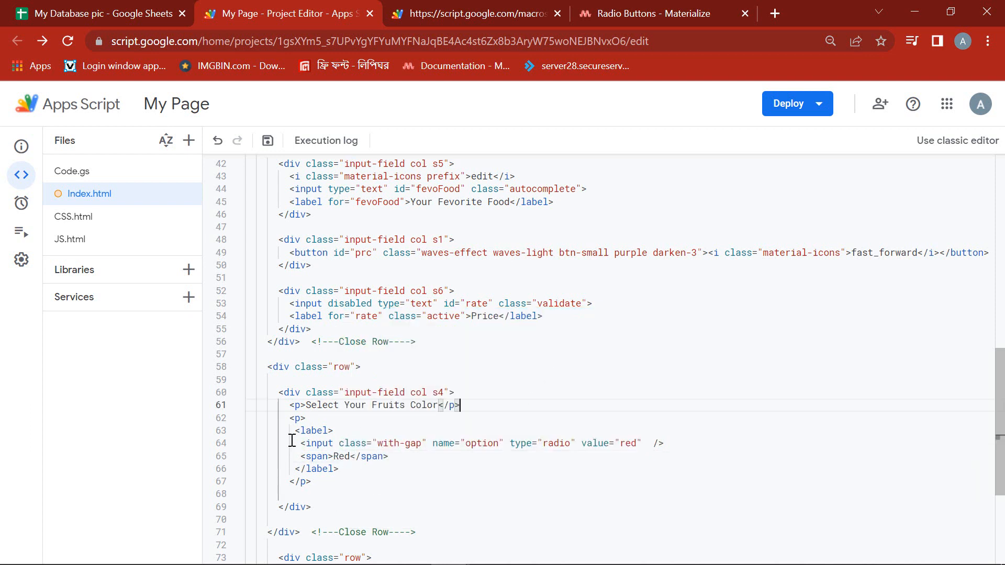
Step: Duplicate the radio block and label the copies Yellow, Green and Blue
drag(295, 417, 311, 481)
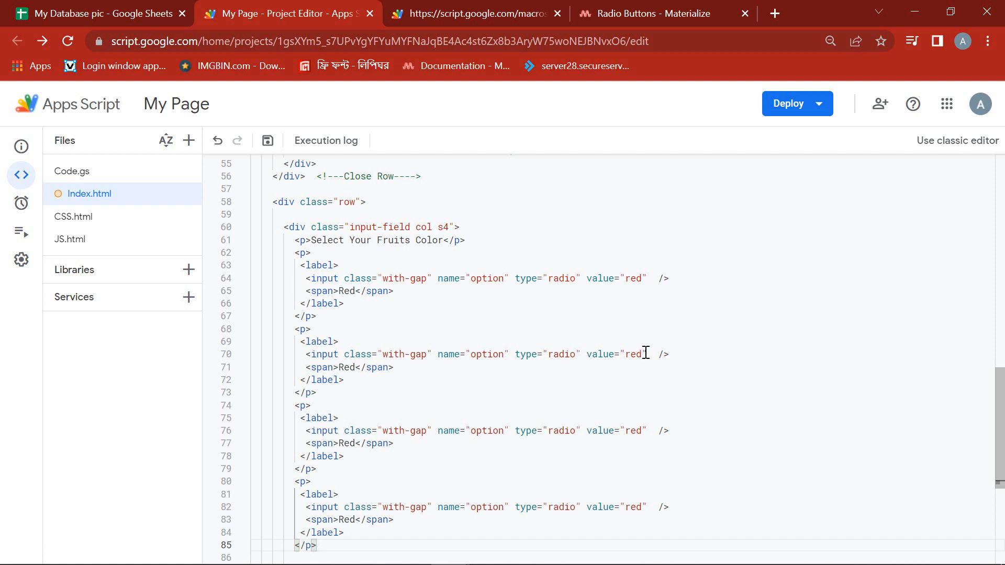
double_click(633, 354)
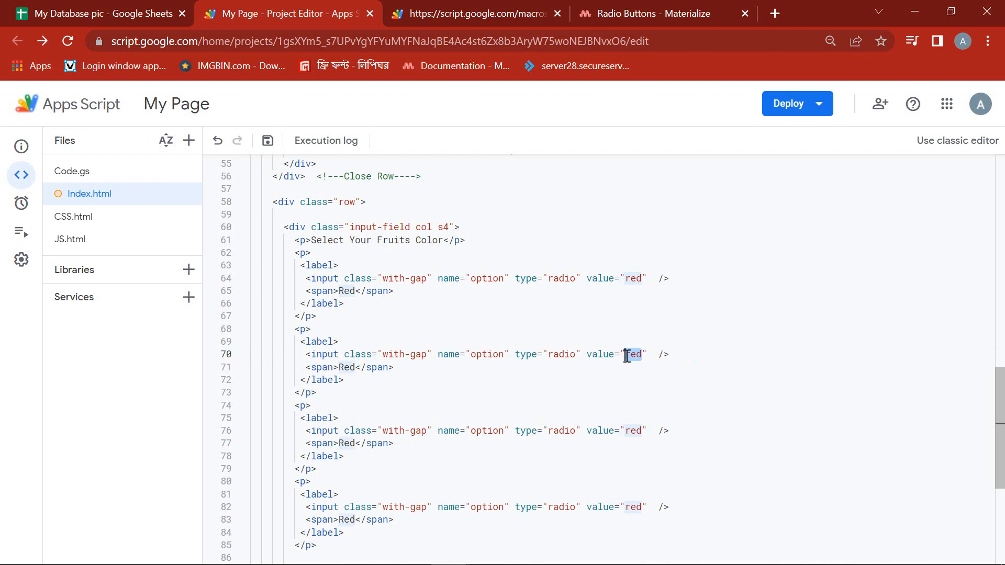
text(Yello)
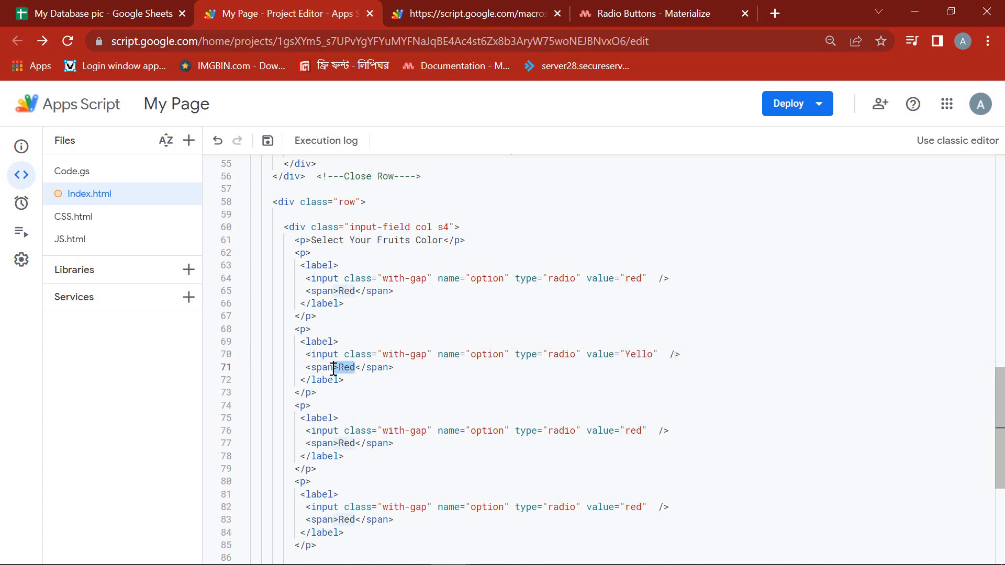
text(Yellow)
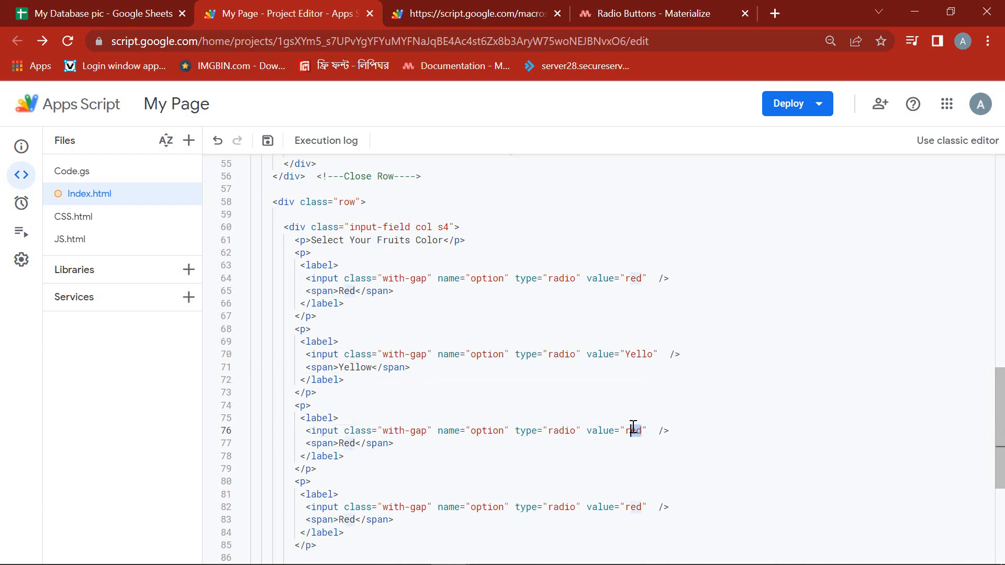
text(Gren)
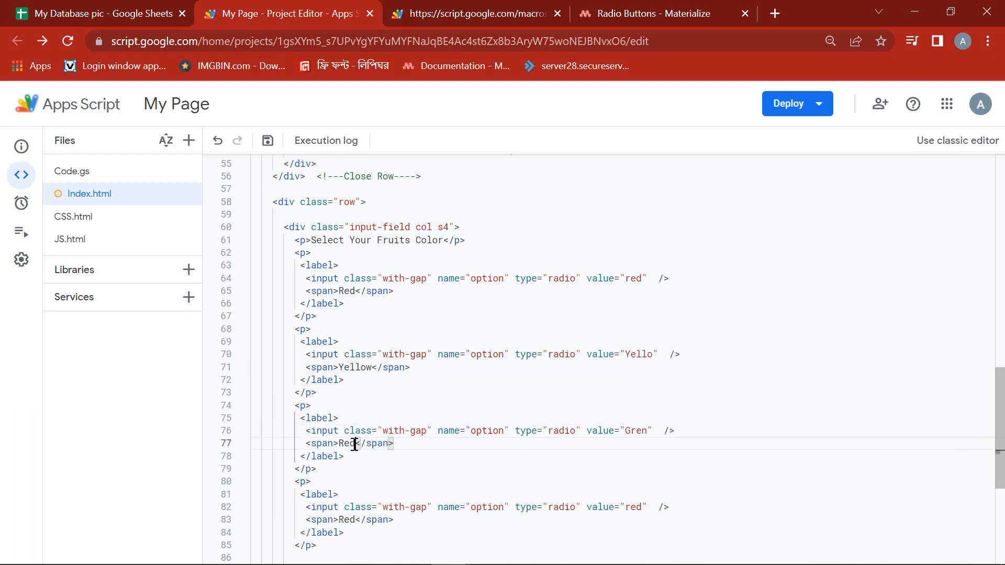
text(Green)
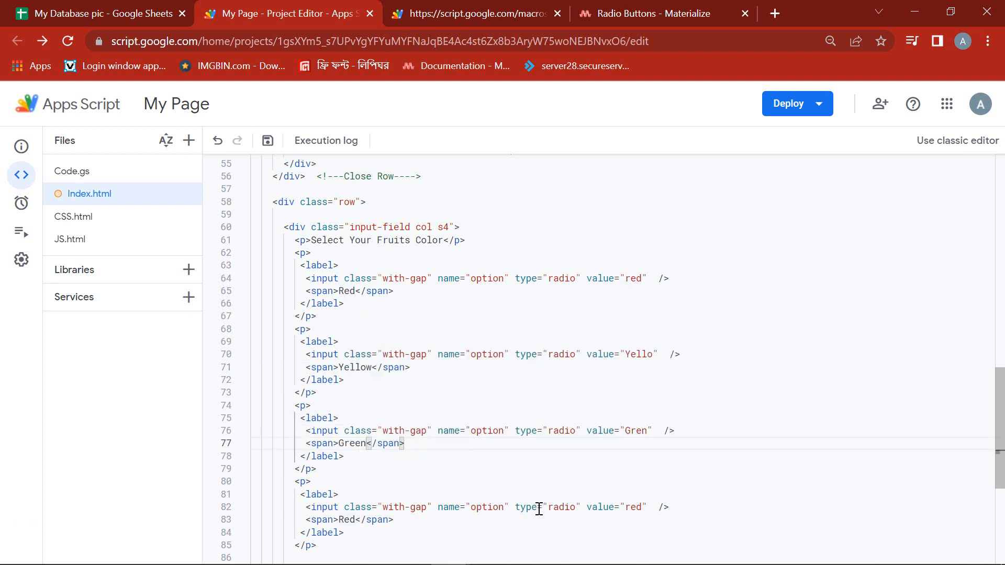
double_click(632, 507)
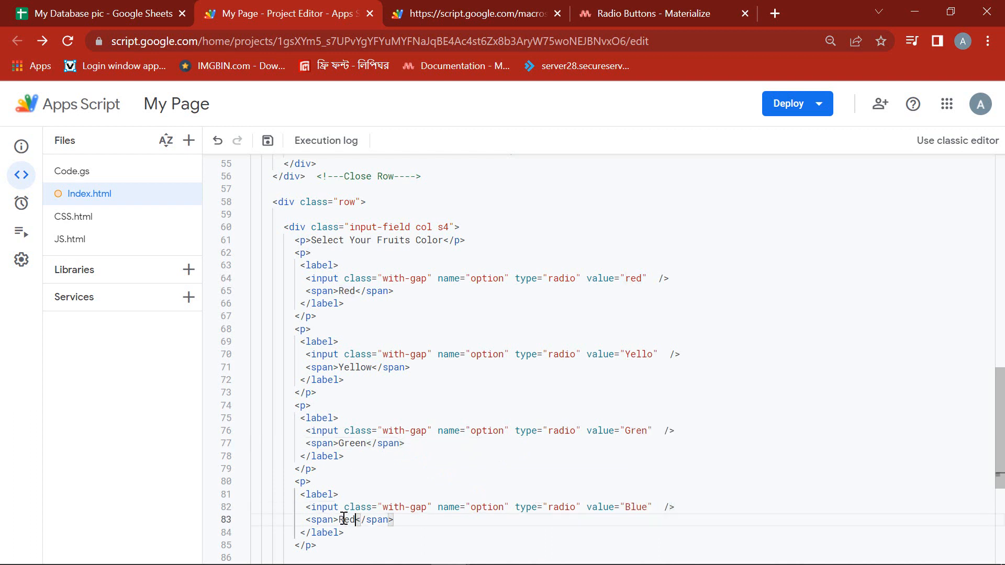
text(Blue)
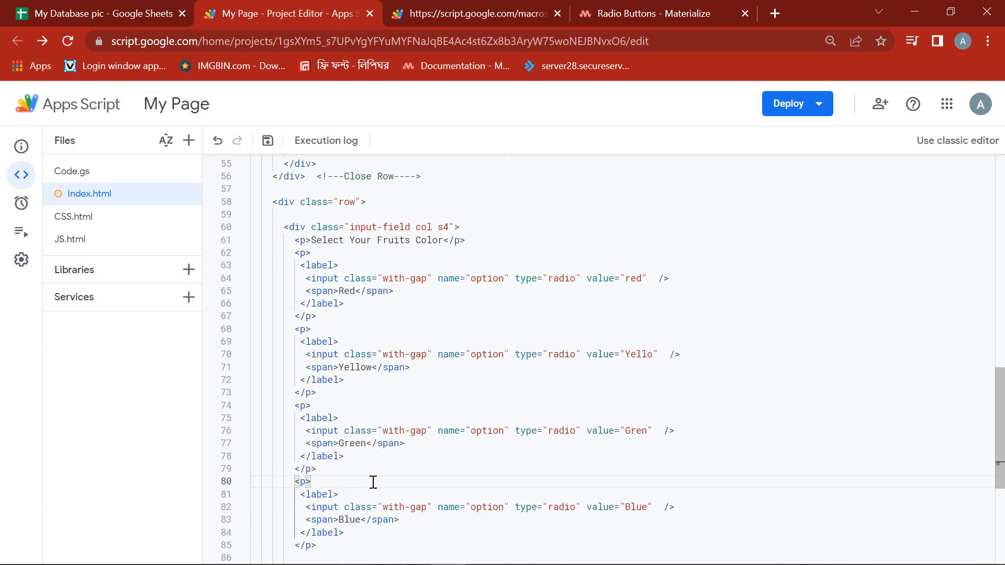
scroll(down, 3)
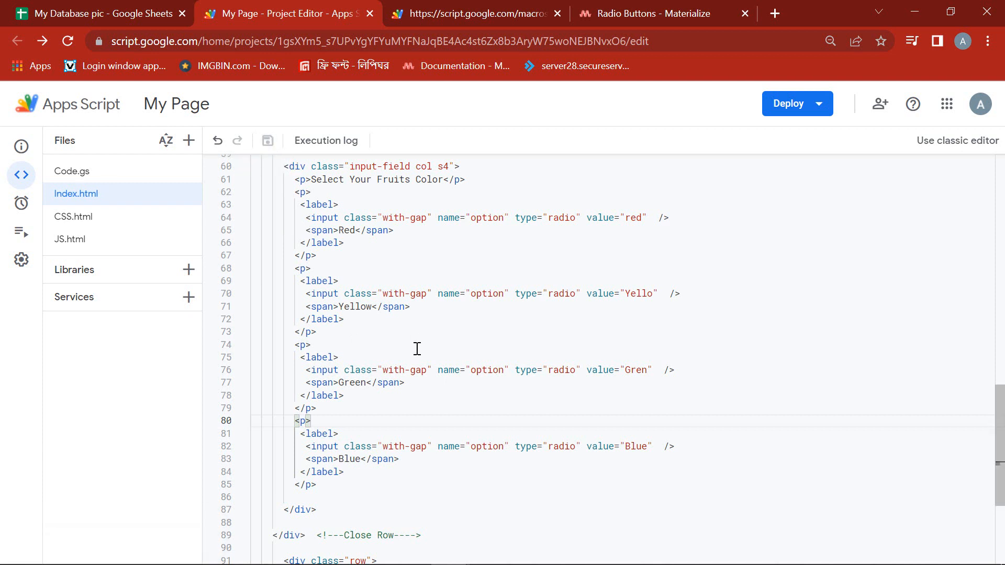
Step: Create a new web app deployment and pick Green, then Blue in the live form
click(796, 103)
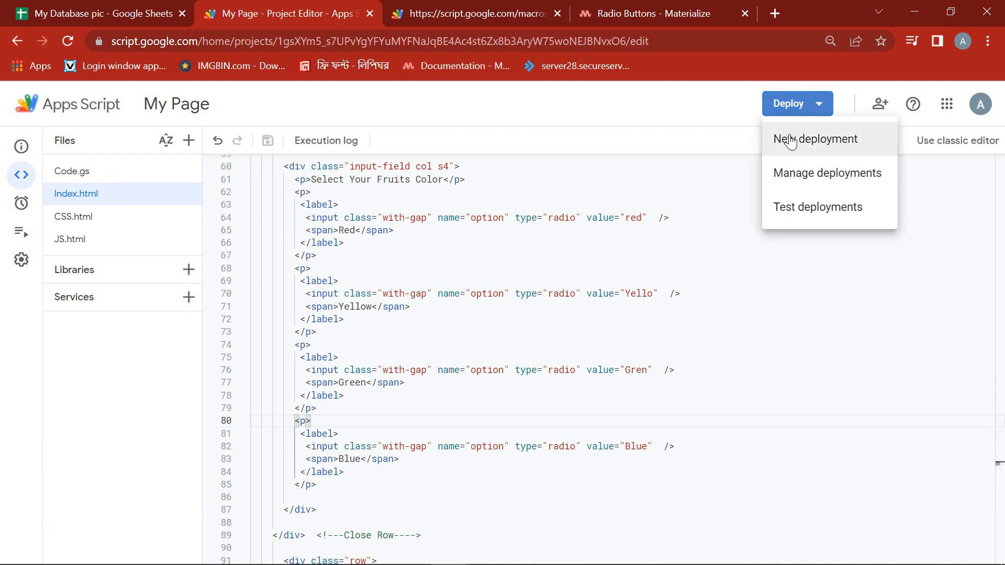
click(814, 138)
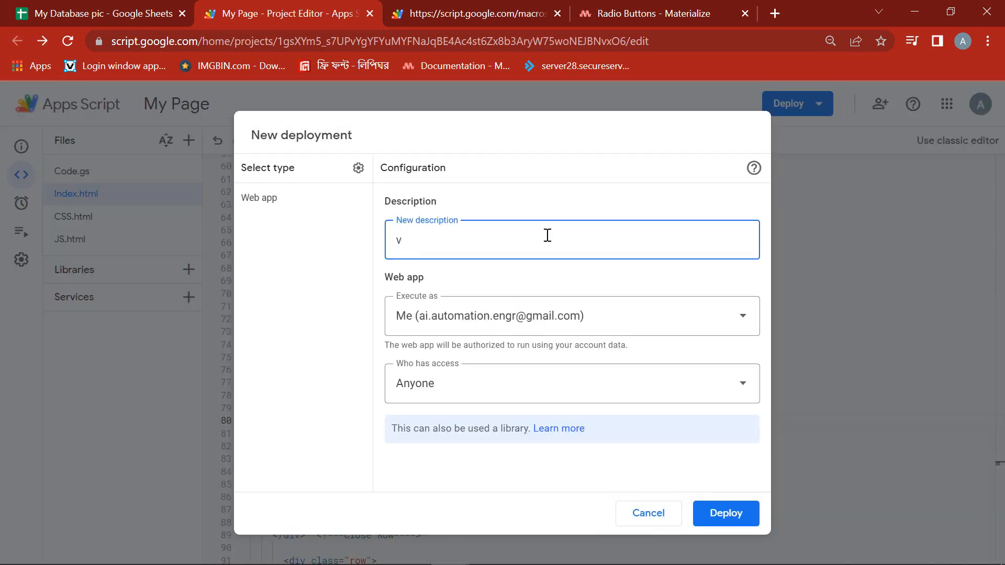
click(725, 514)
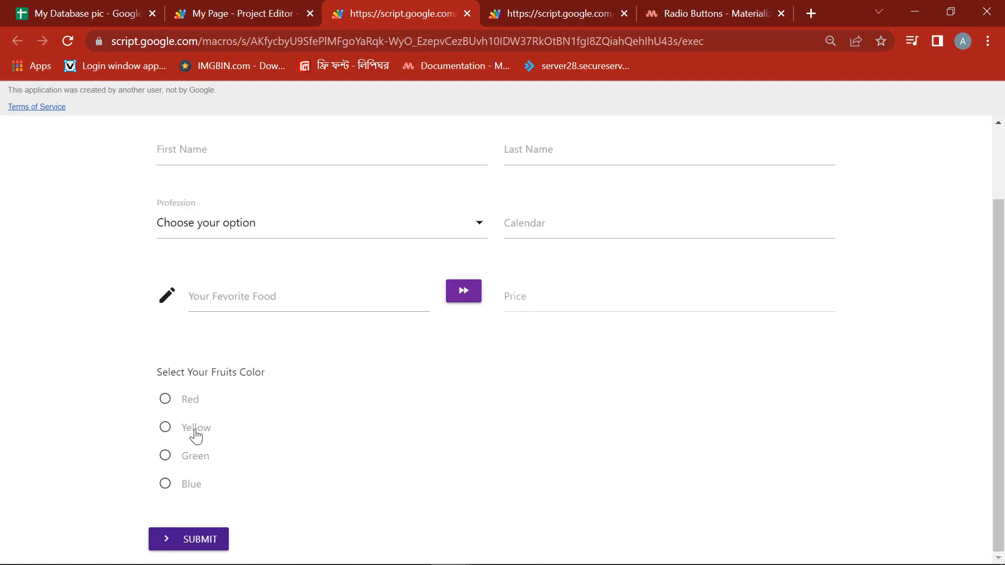
click(165, 456)
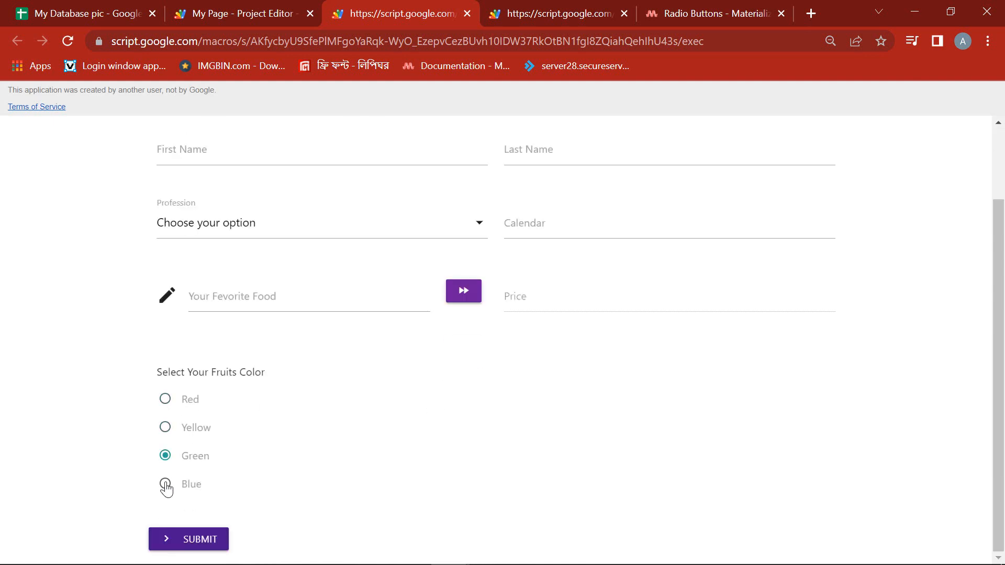
click(165, 483)
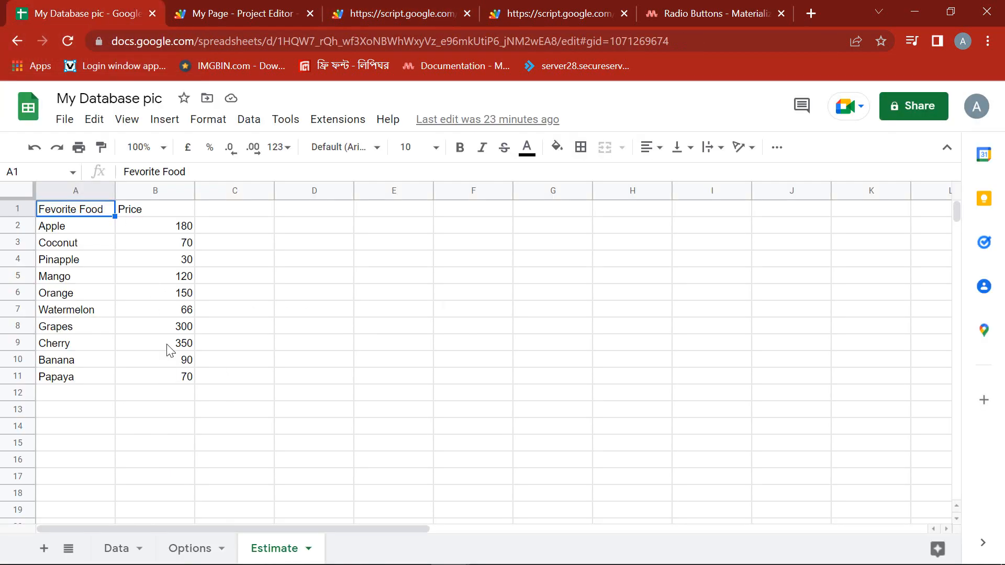
Step: Open the Data sheet of the My Database pic spreadsheet
click(116, 548)
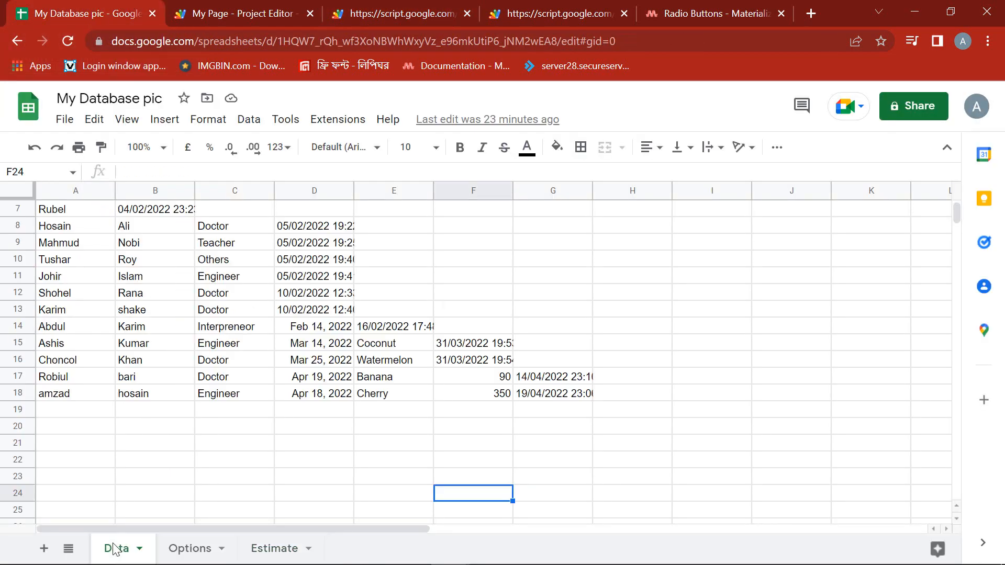
mouse_move(516, 417)
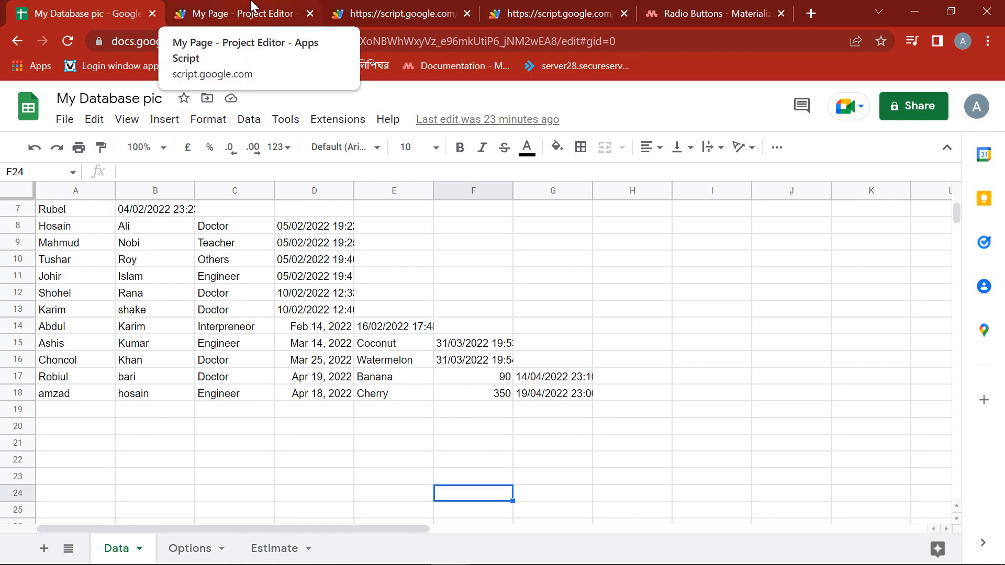
Step: Back in the Apps Script editor, open CSS.html and then JS.html
click(237, 13)
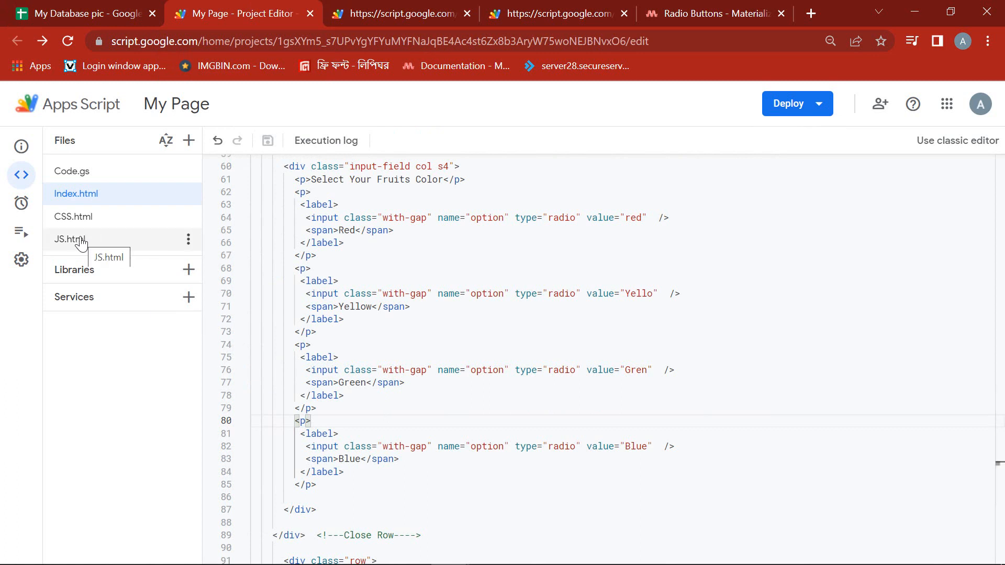
click(73, 217)
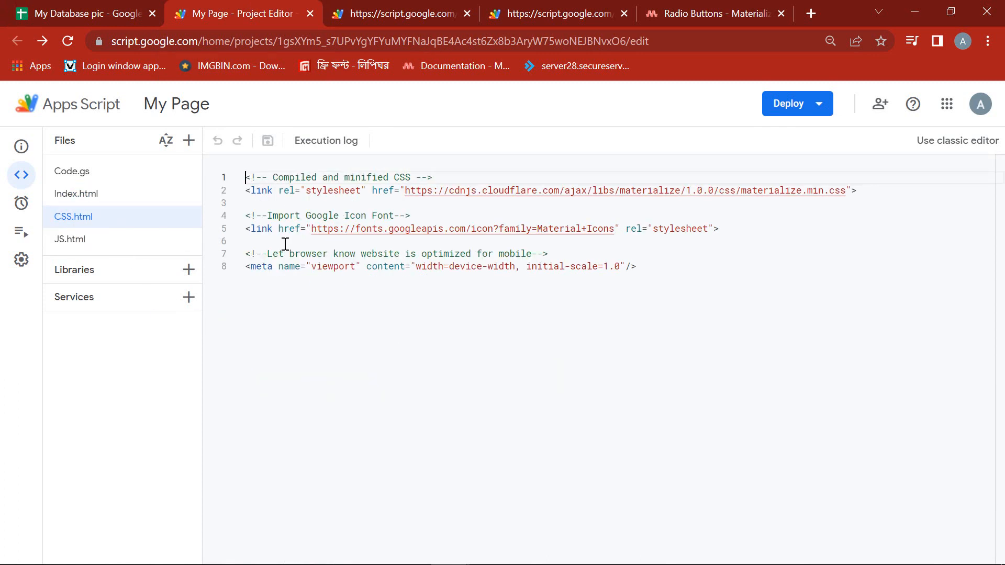
mouse_move(74, 239)
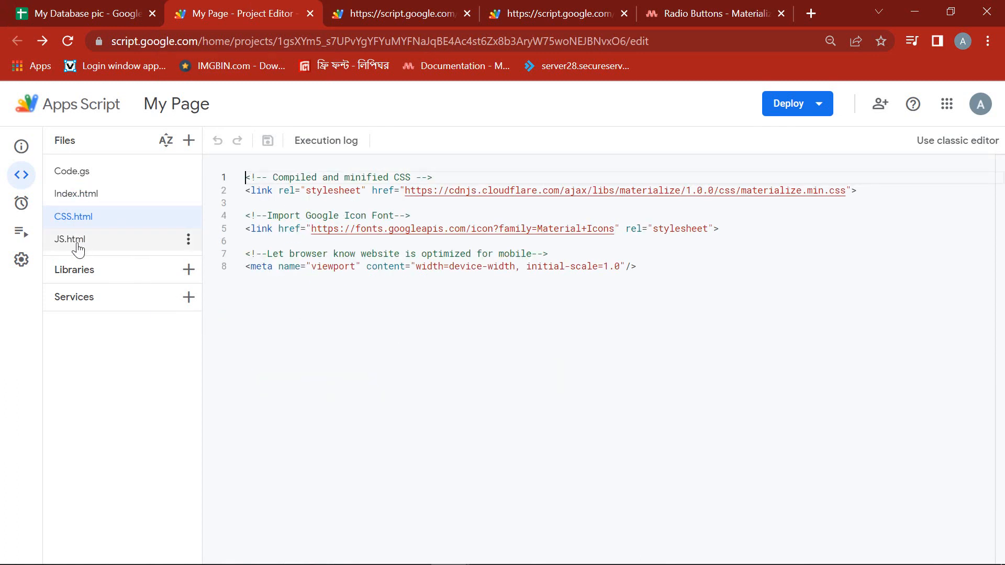
click(70, 239)
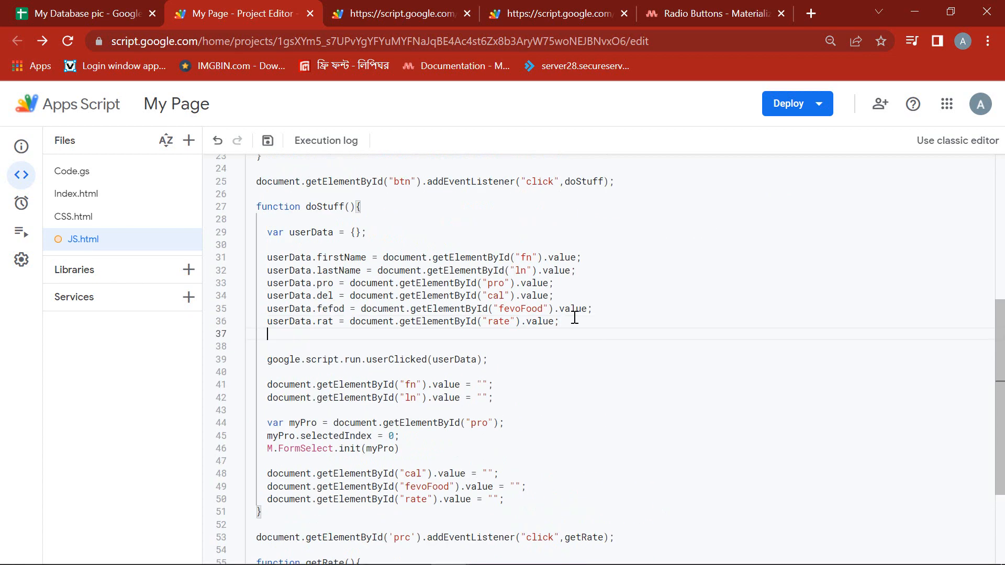
Step: In doStuff, set userData.opt from querySelector('input[name="option"]:checked').value
text(userData.)
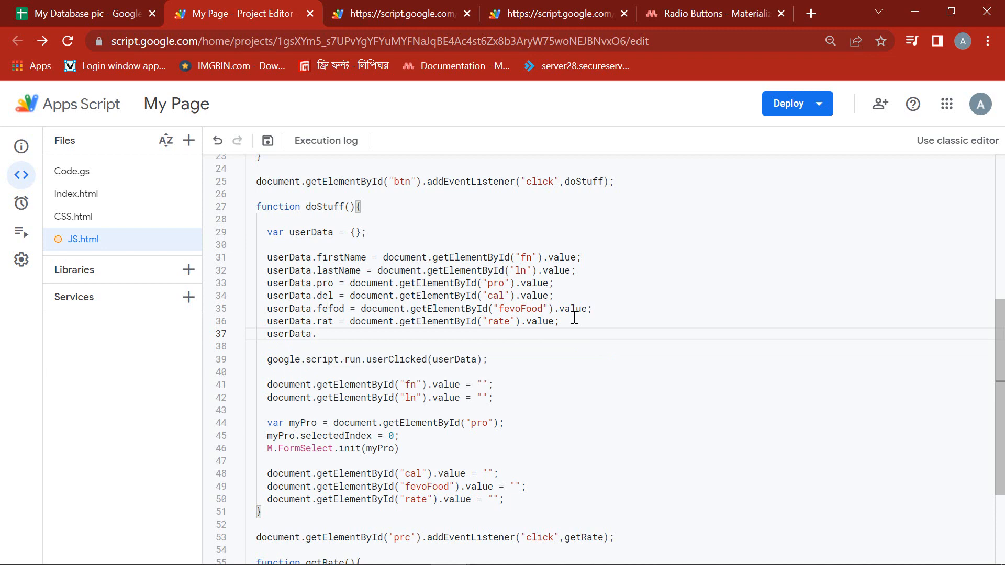
text(opt =)
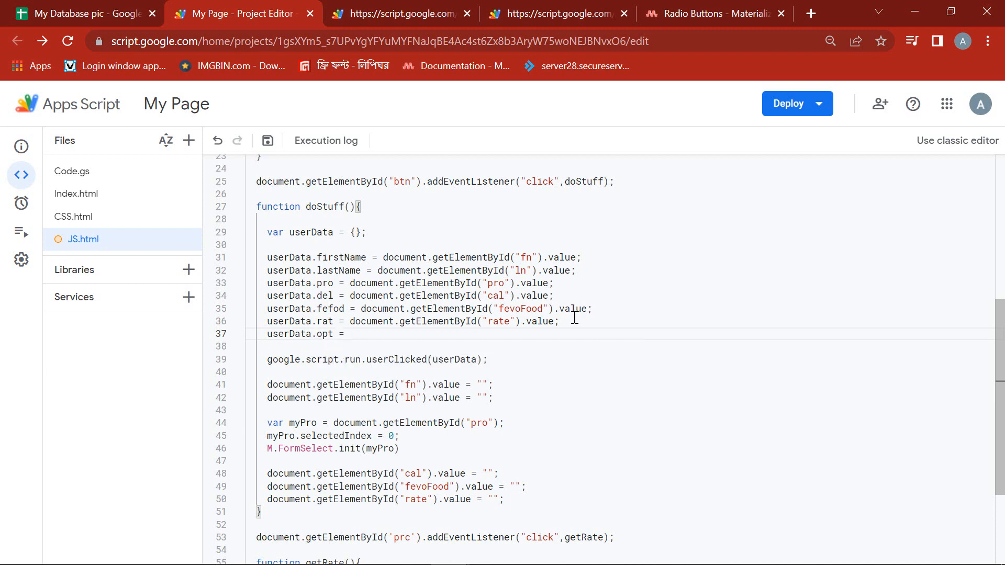
text(document.q)
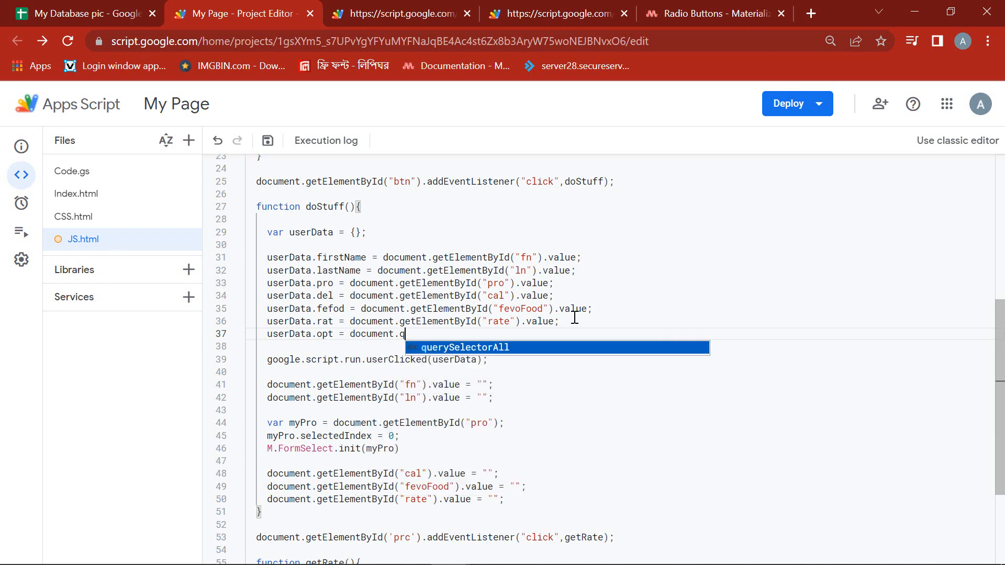
text(uerySelector)
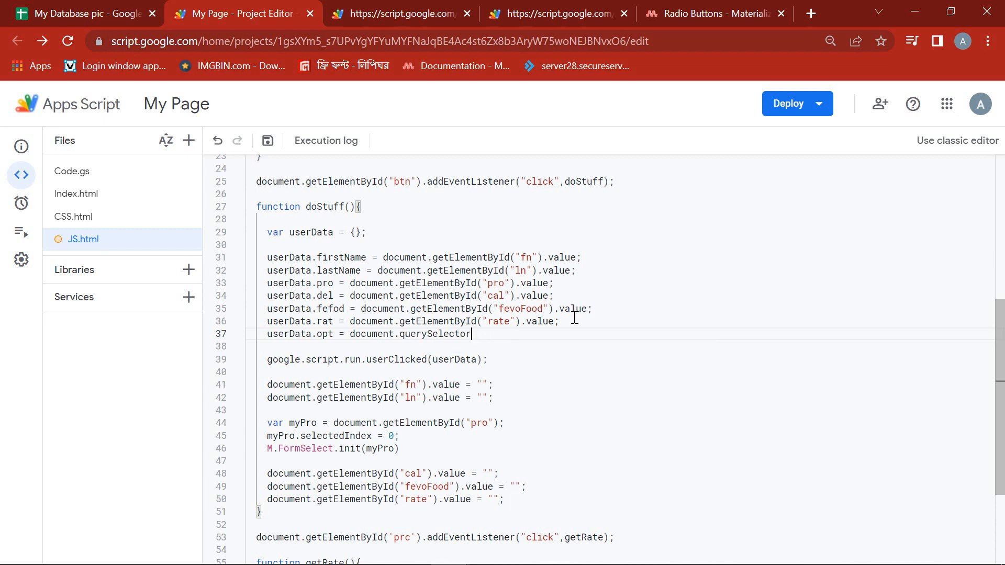
text((''))
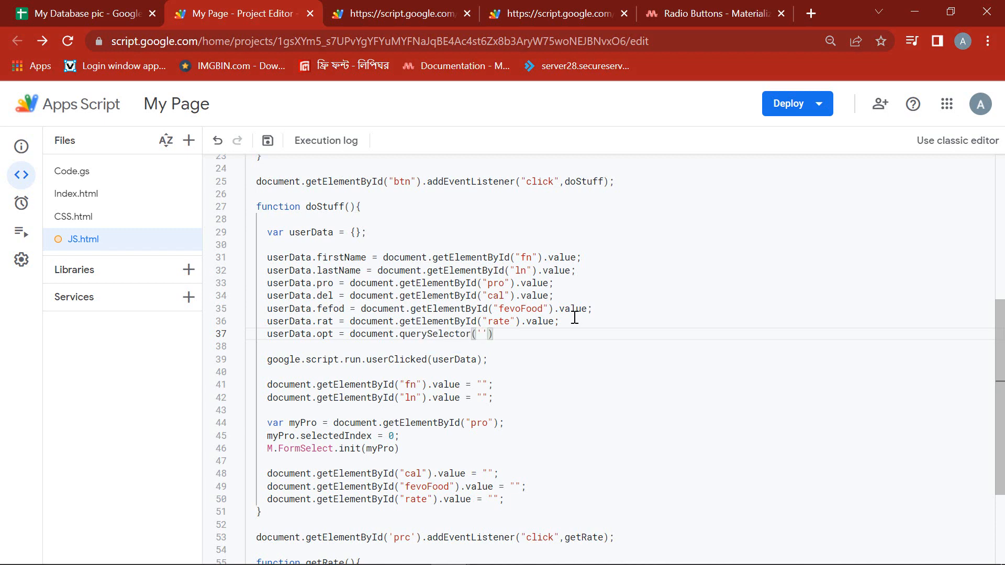
text(input)
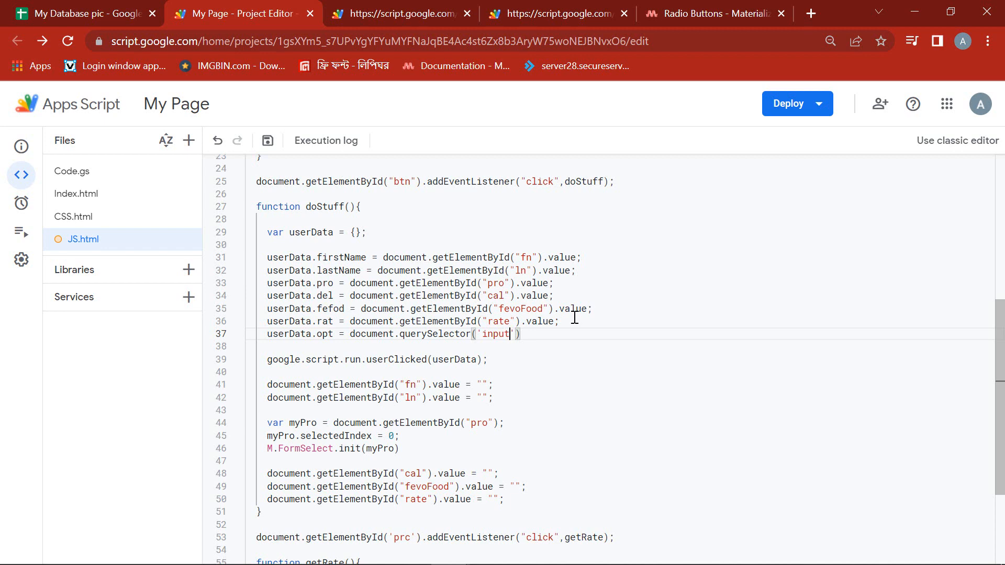
text([])
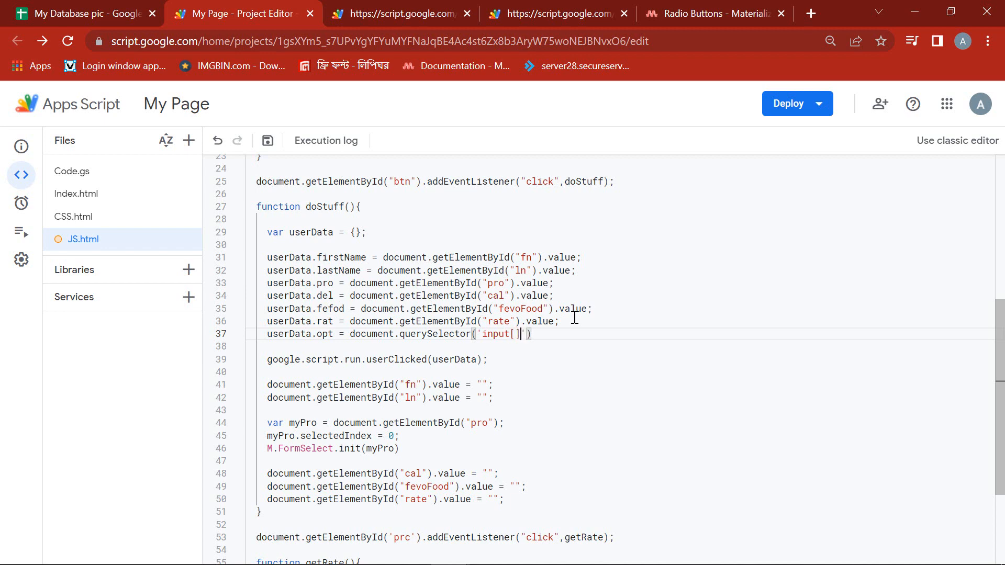
text(name=")
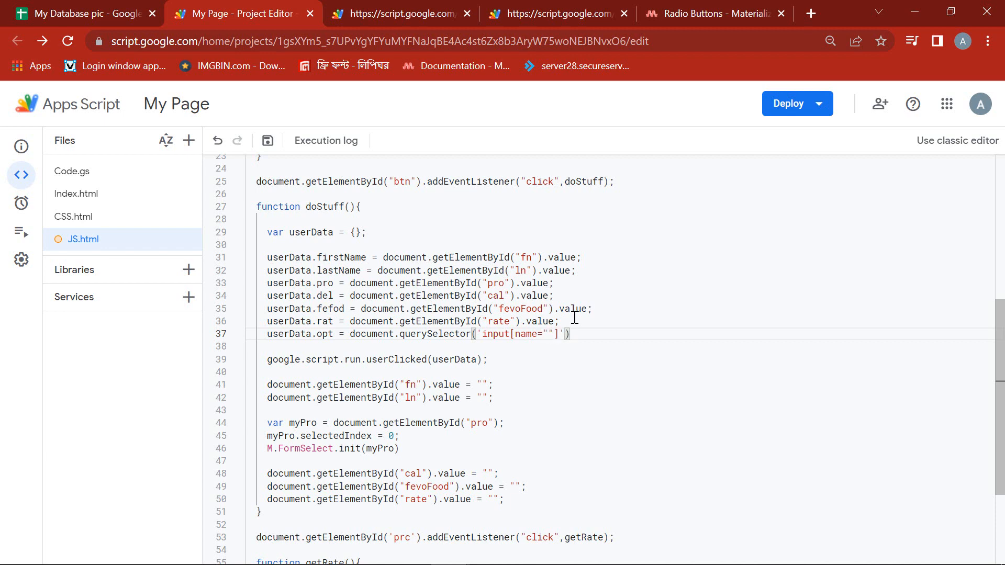
text(option)
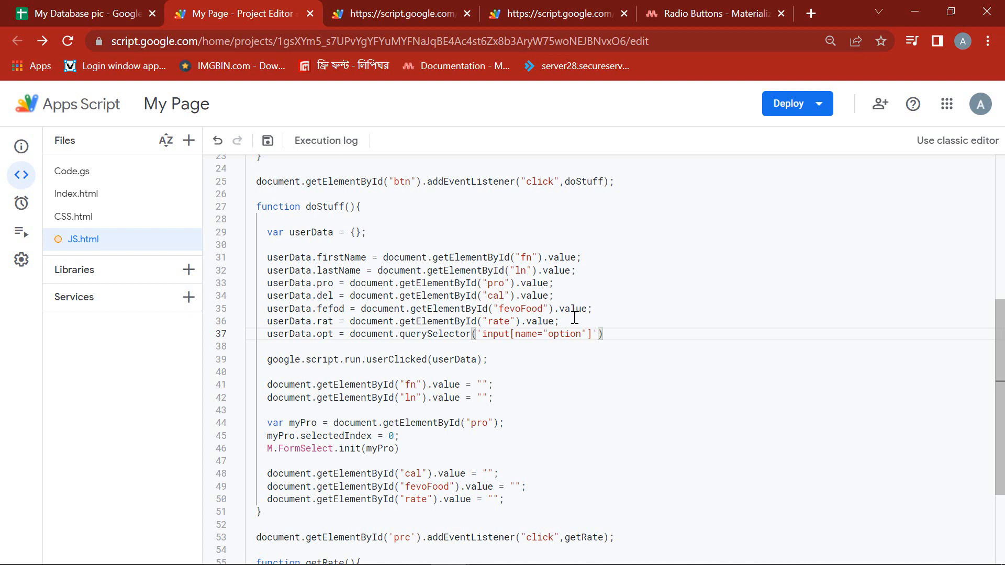
text(:che)
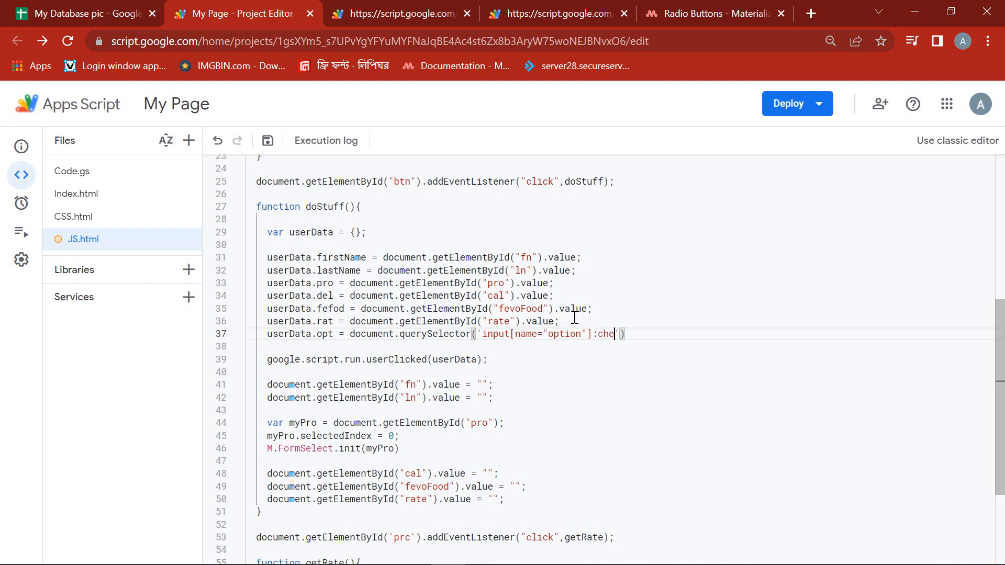
text(cked)
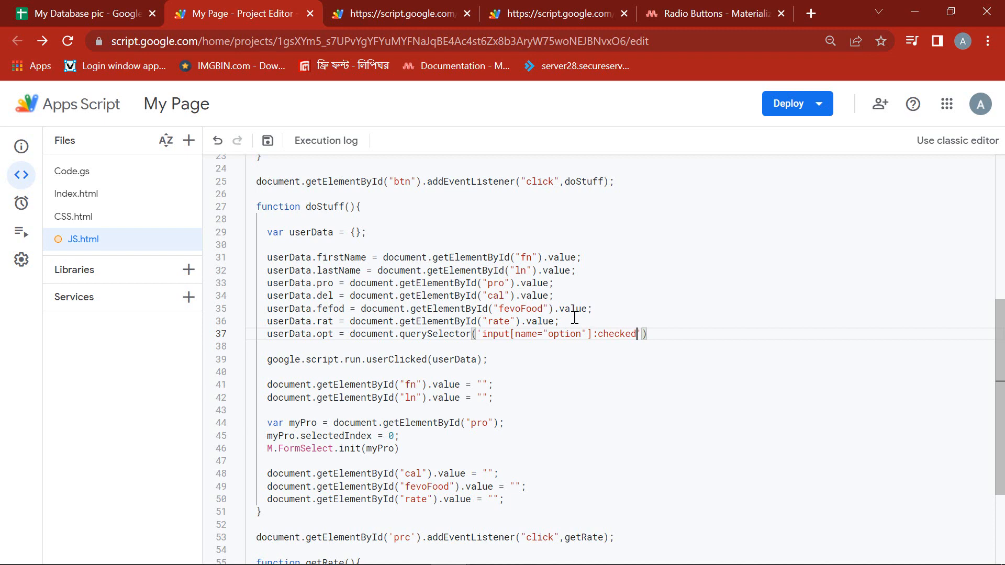
text(.value;)
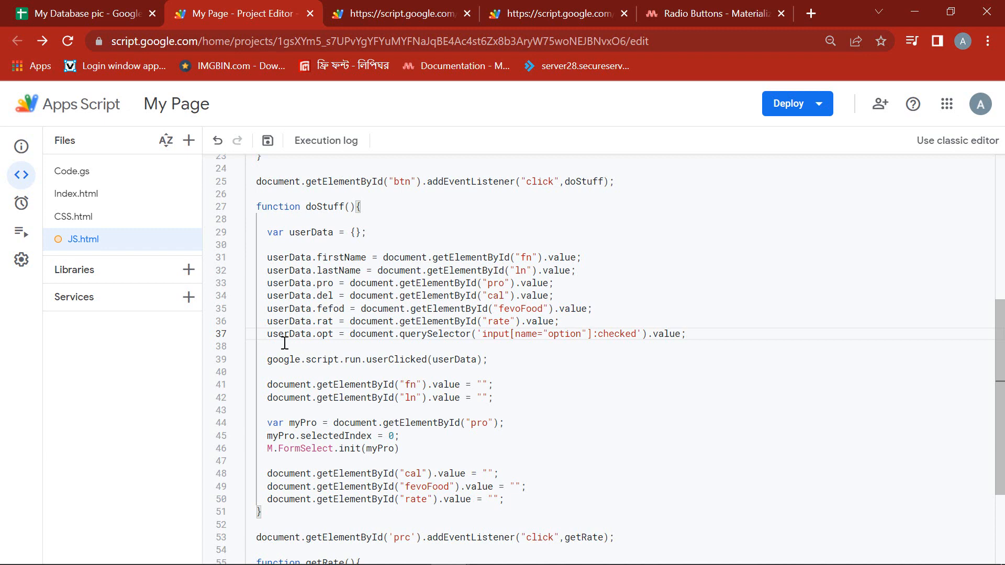
mouse_move(174, 269)
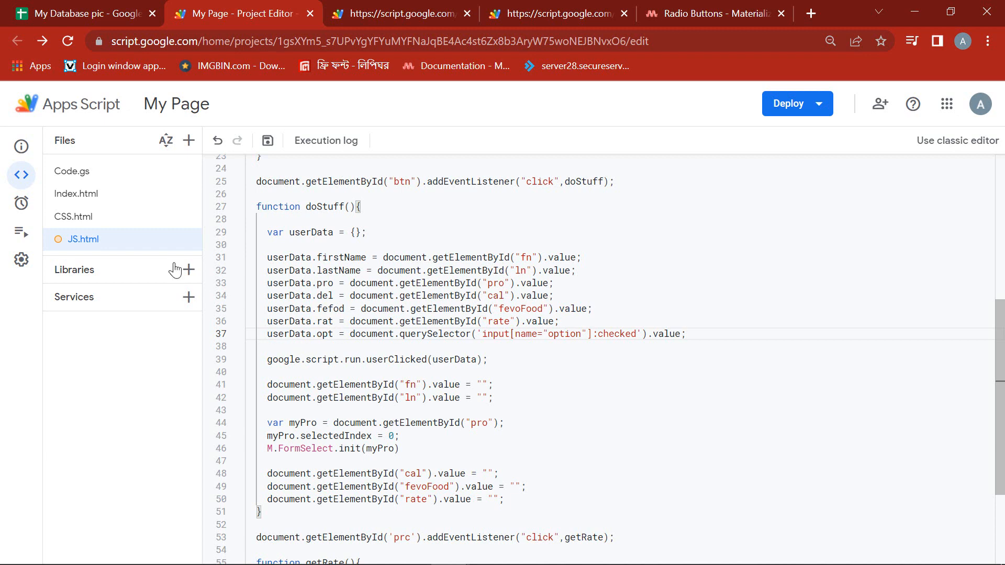
Step: In Code.gs, add userData.opt before new Date() in ws.appendRow and save
click(71, 171)
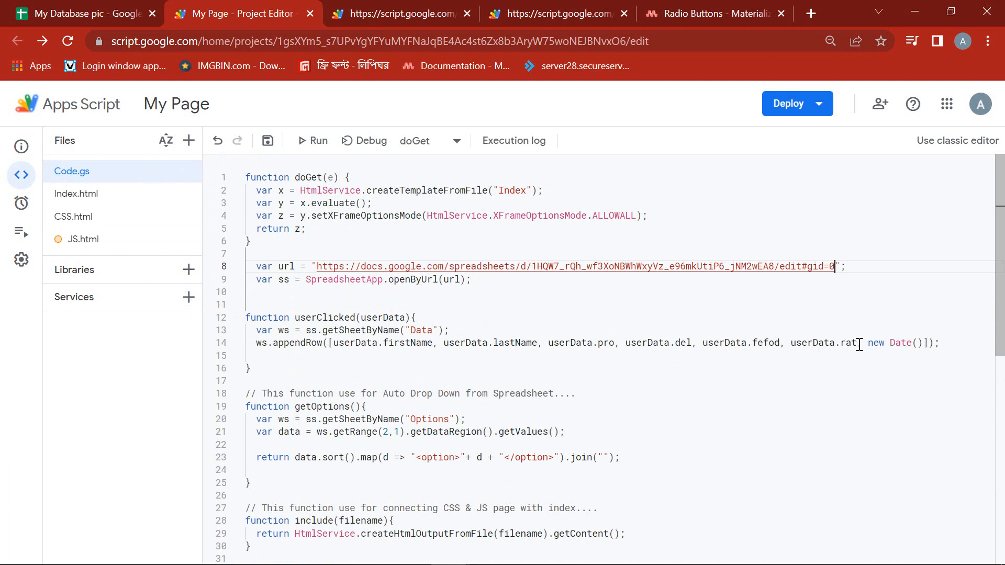
double_click(825, 343)
text(userData.rat, )
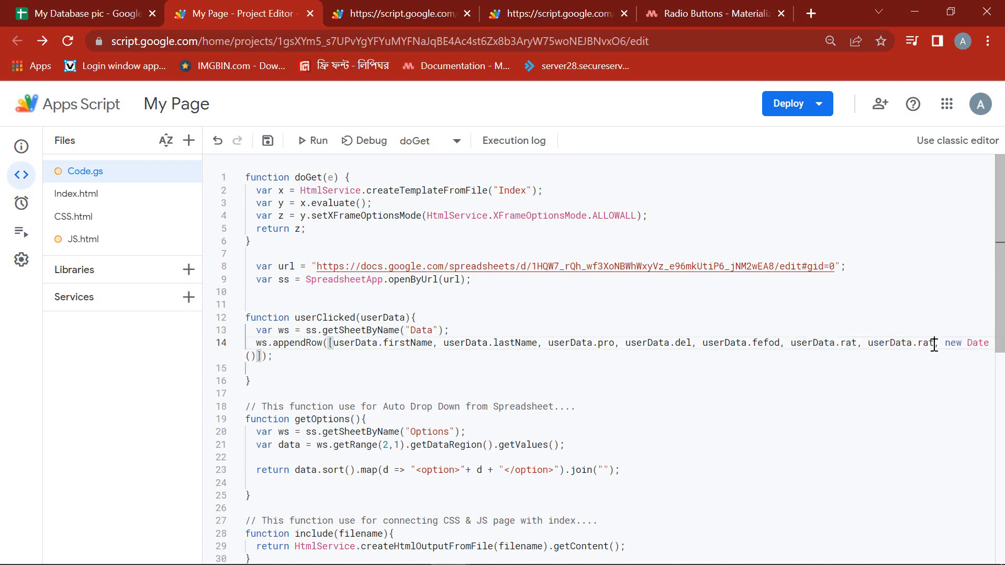
text(opt)
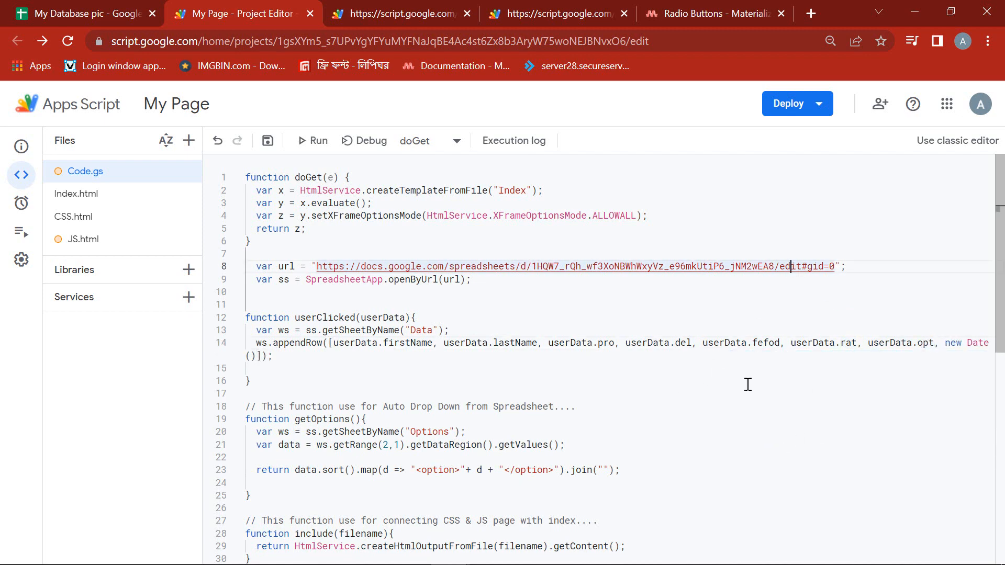
click(267, 140)
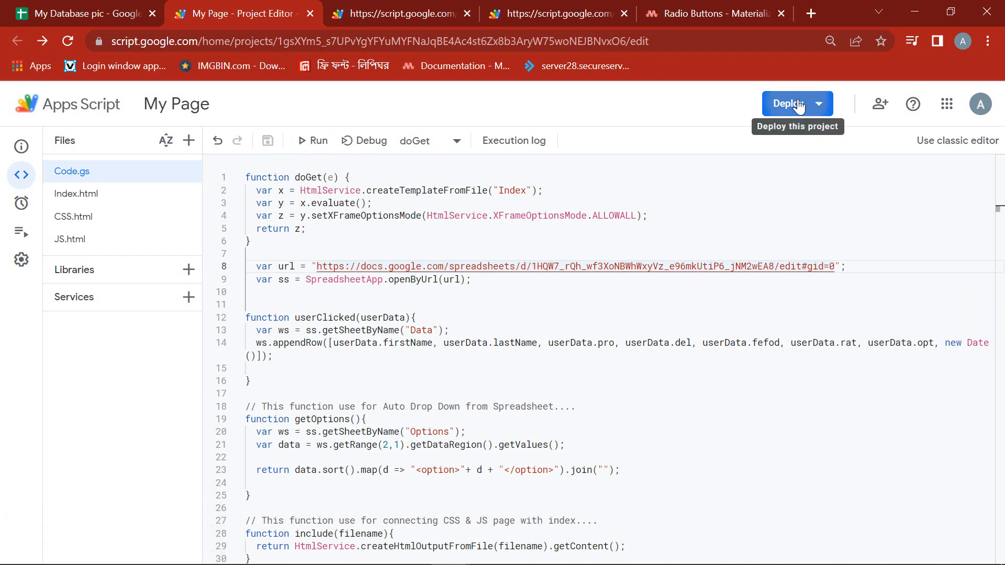
Step: Deploy a new web app version described 'v92' and open its URL
click(788, 104)
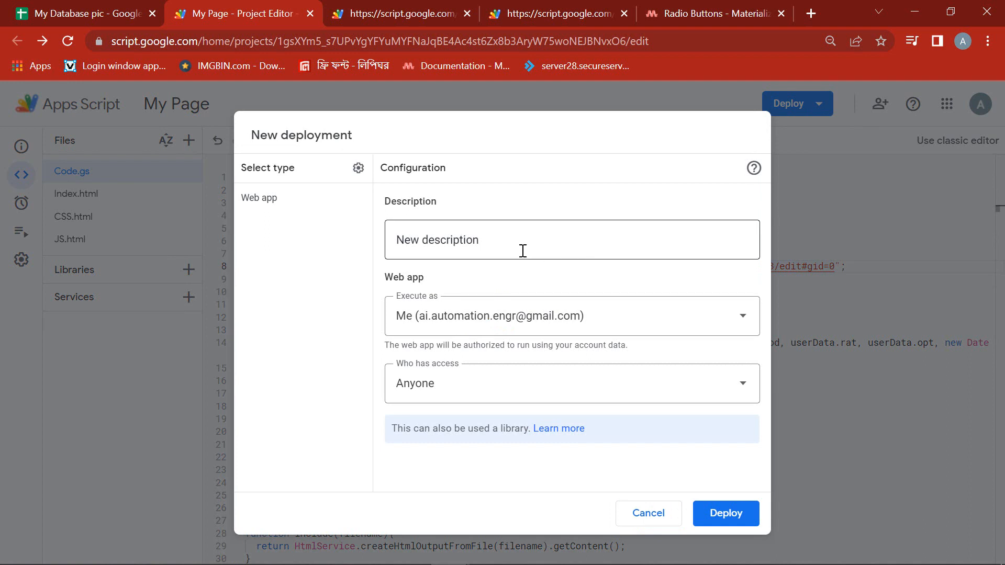
text(v92)
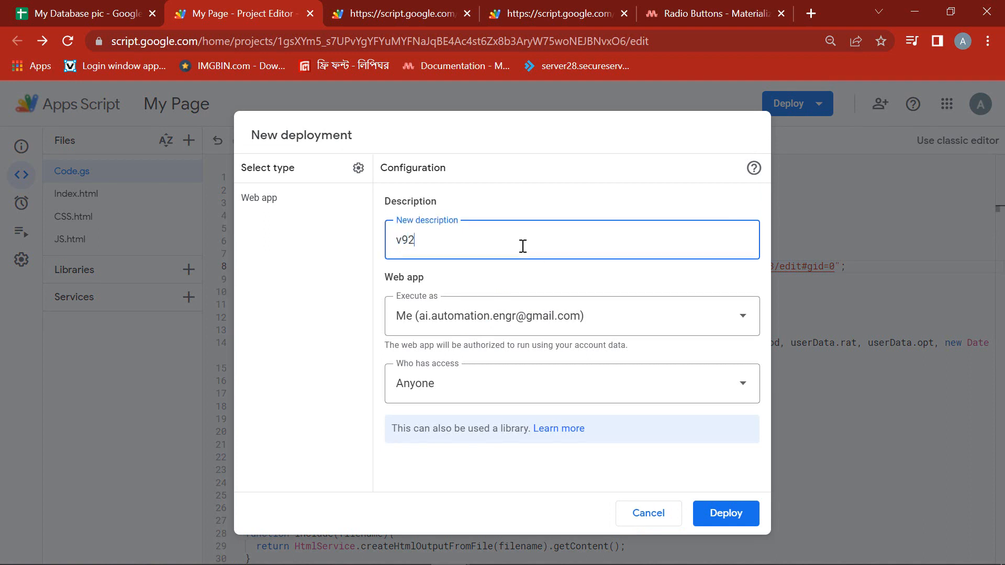
click(724, 513)
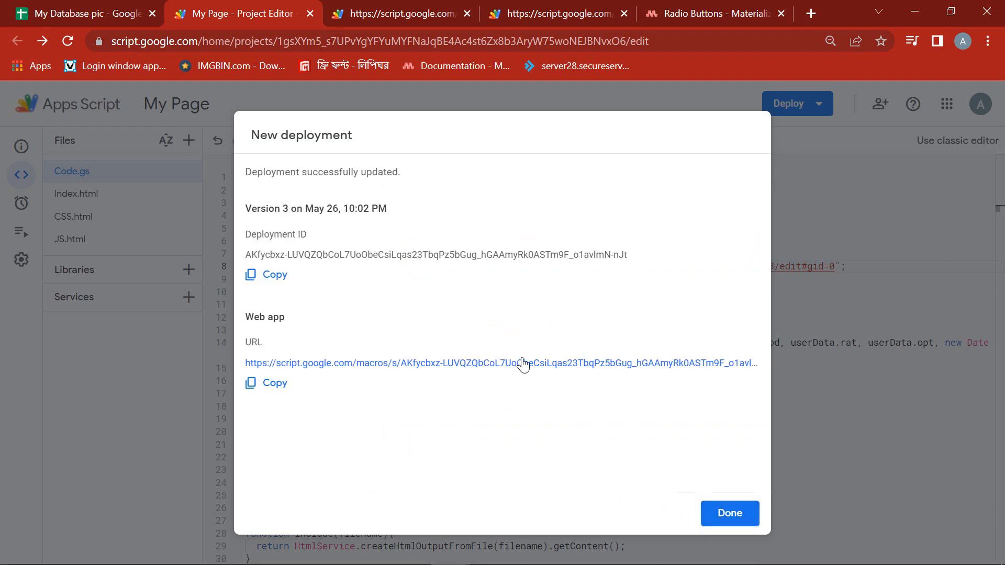
click(500, 363)
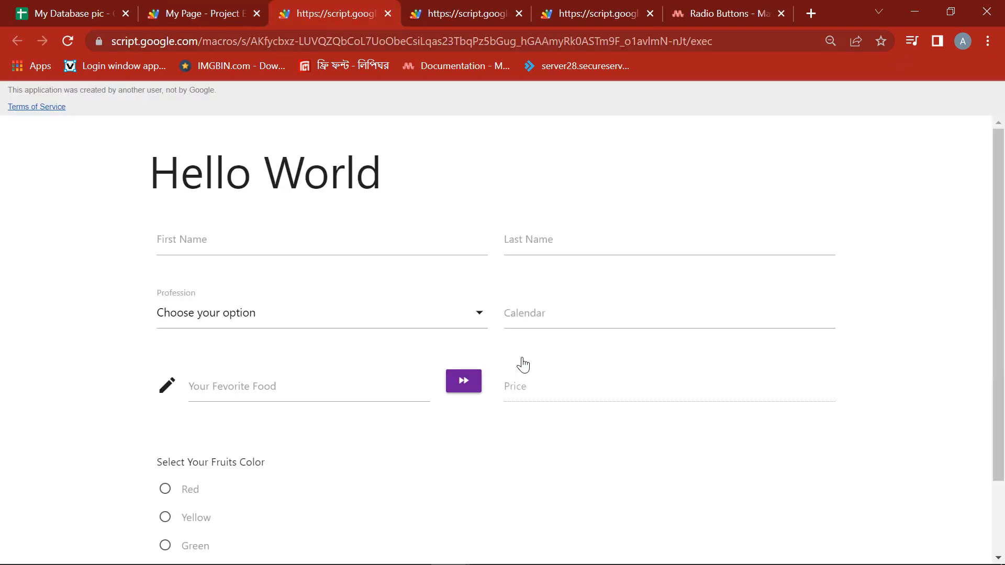
Step: Submit the form with names 'Sul' and 'la' and food 'Grapes', then view the spreadsheet
scroll(down, 3)
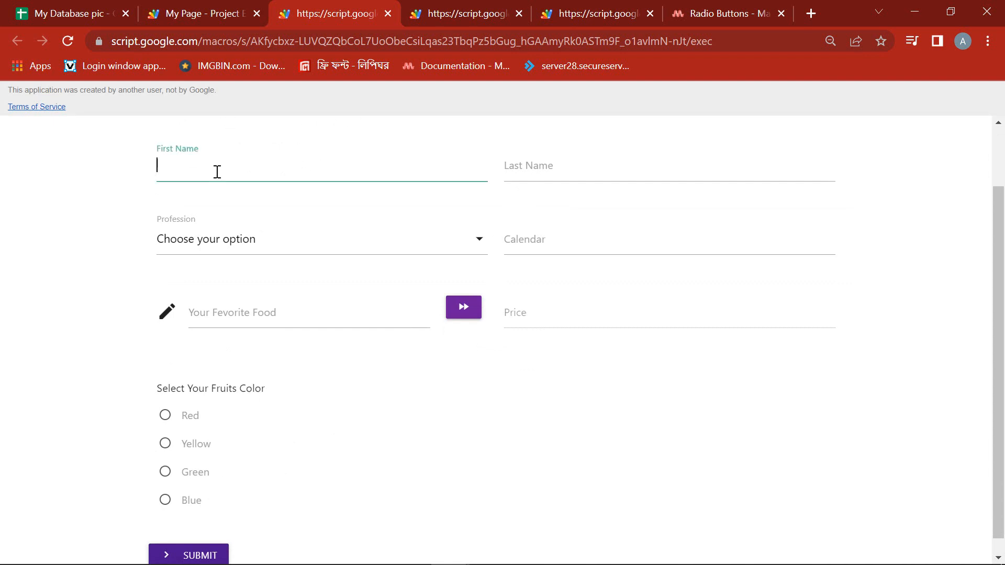
text(Sul)
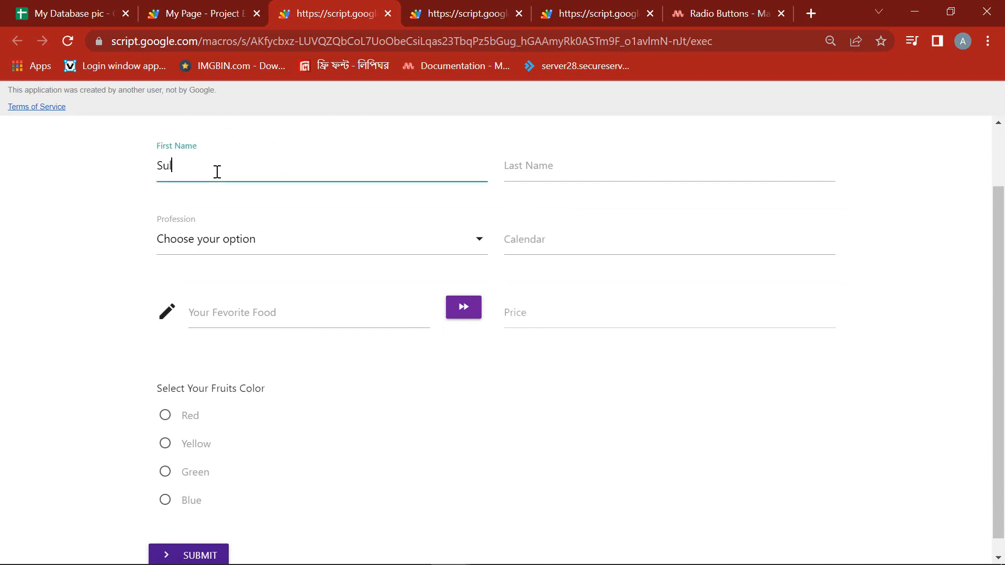
text(lahori)
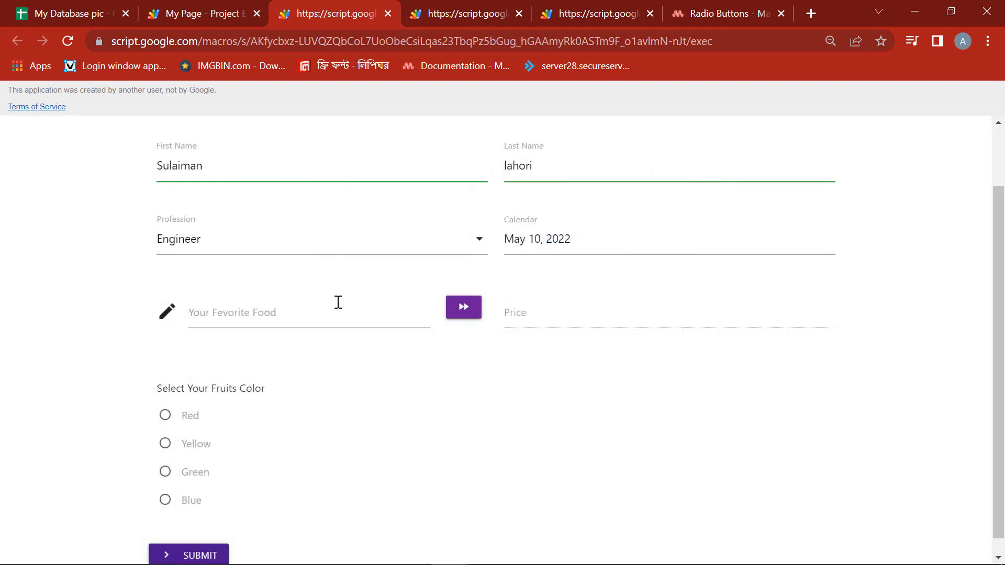
click(308, 312)
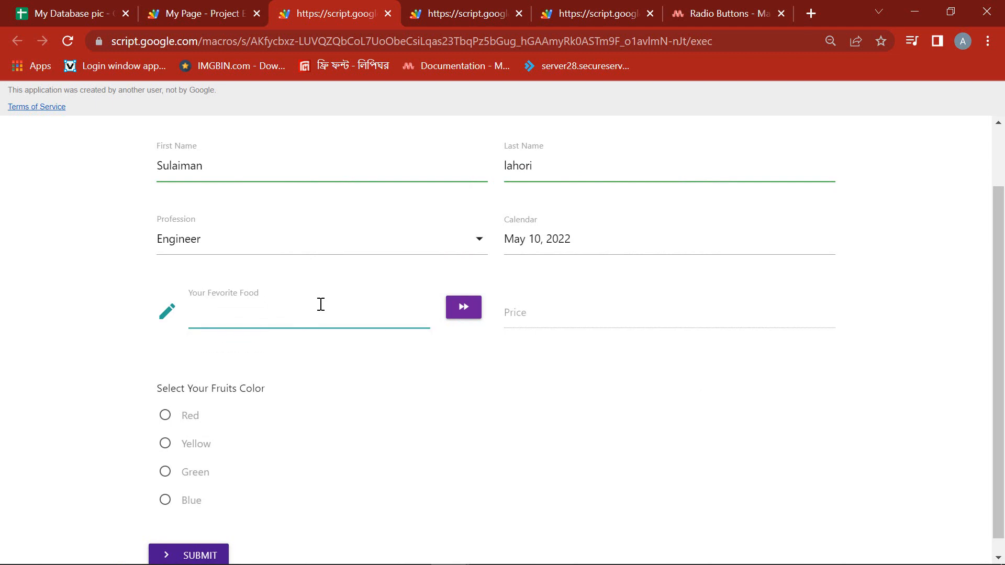
text(Grapes)
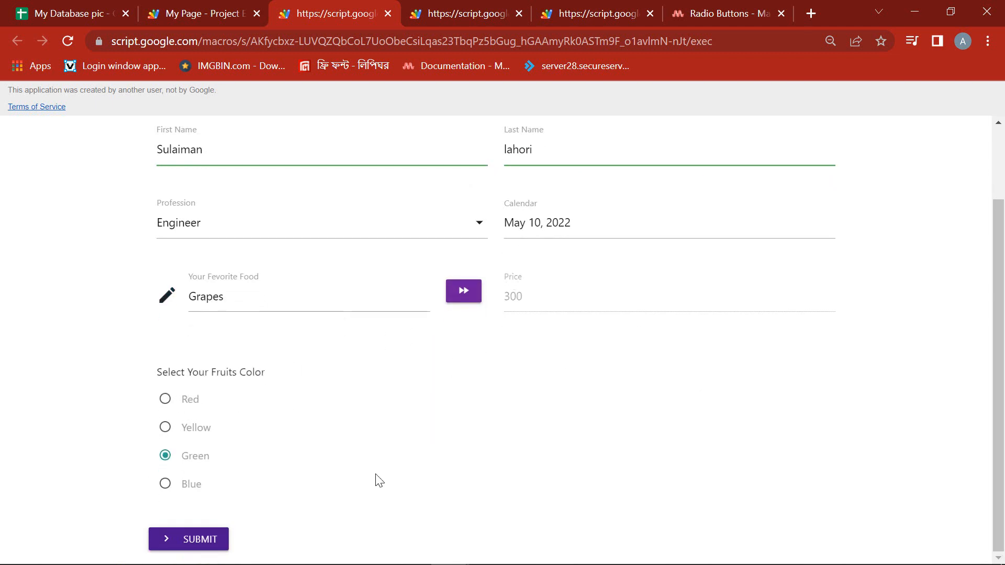
click(188, 539)
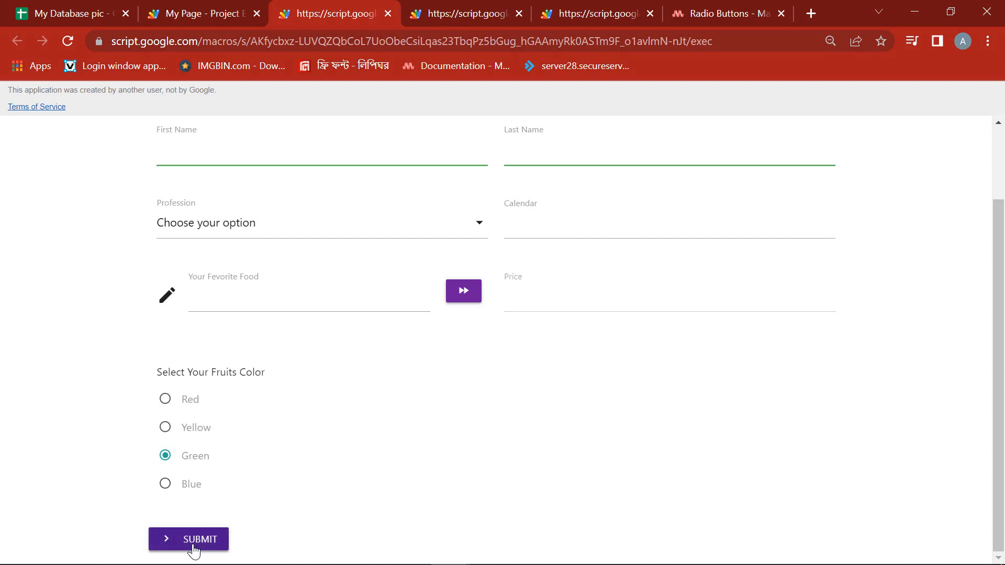
click(64, 13)
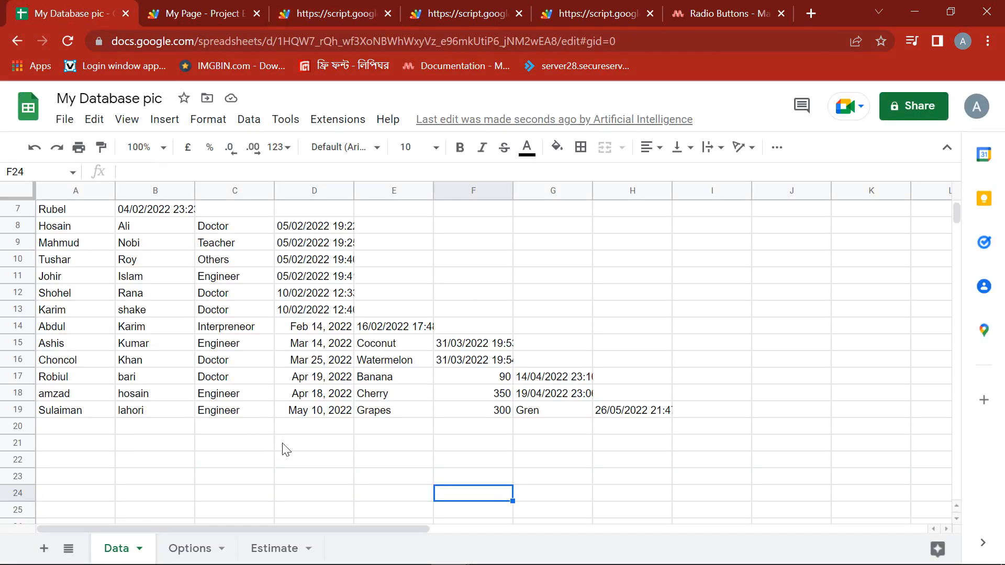
mouse_move(531, 418)
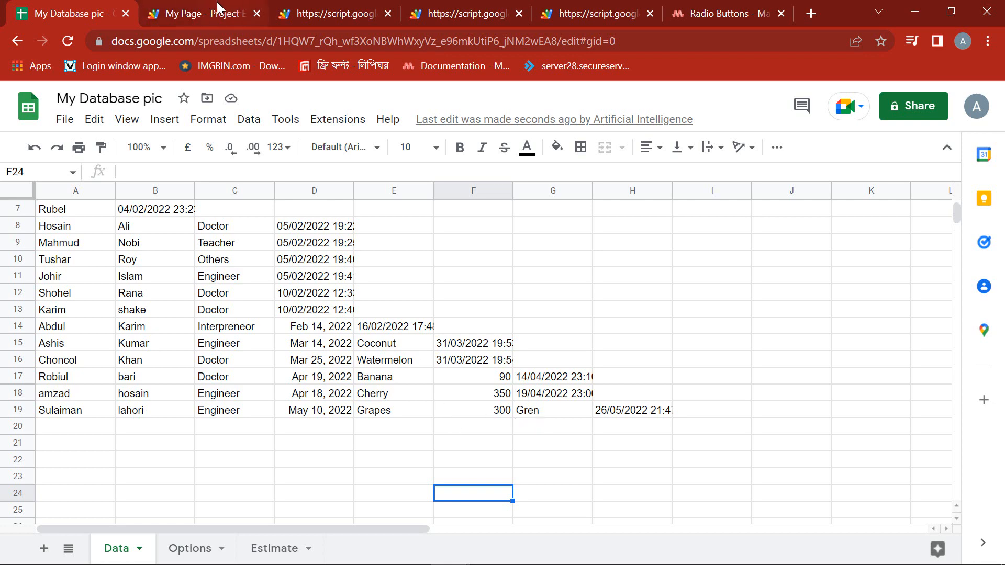
click(333, 13)
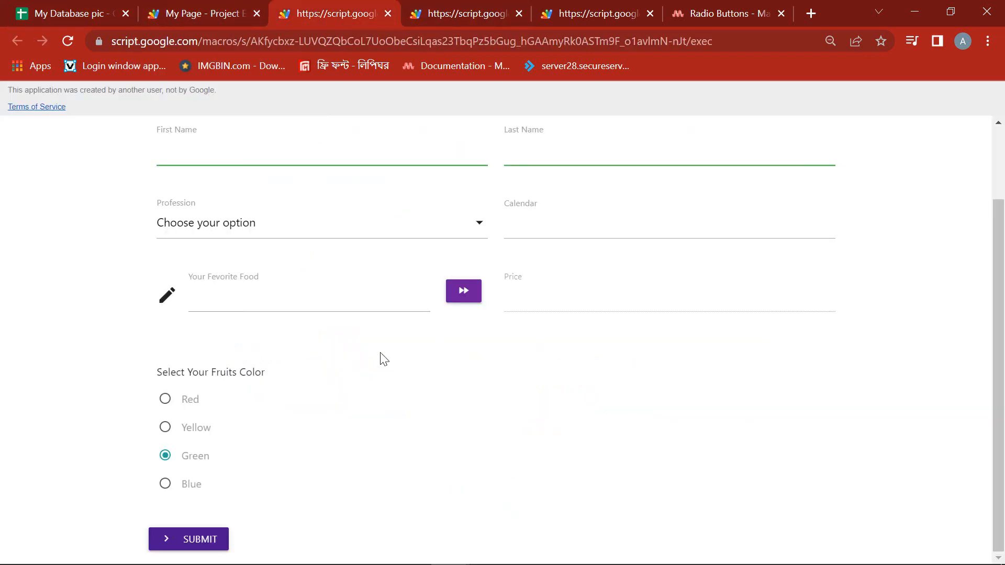
scroll(up, 3)
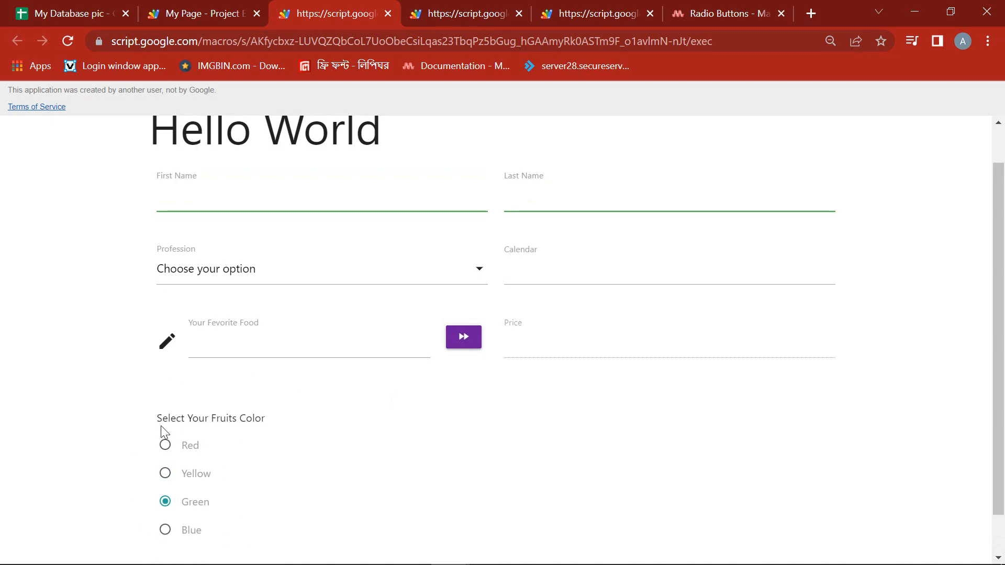
click(63, 13)
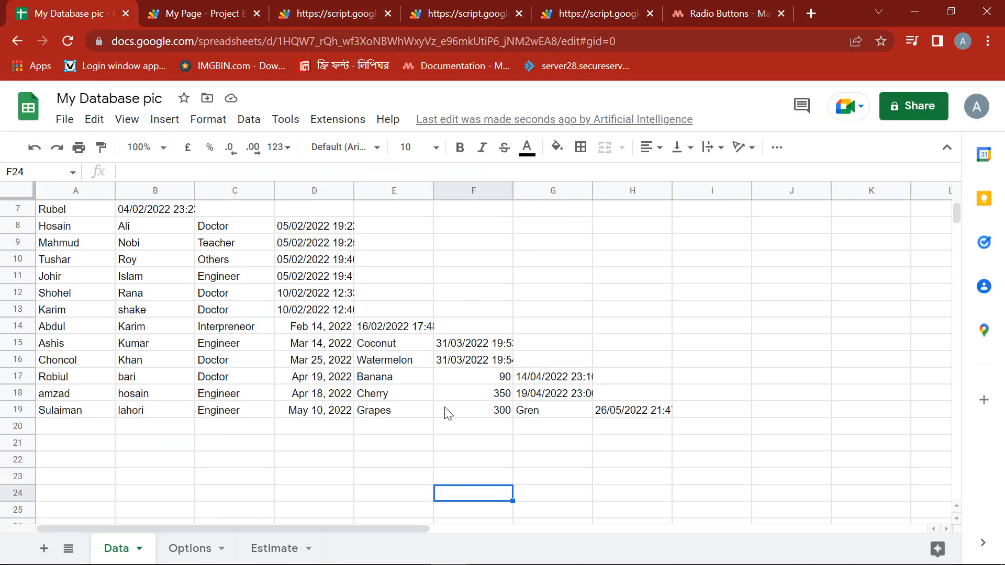
click(202, 13)
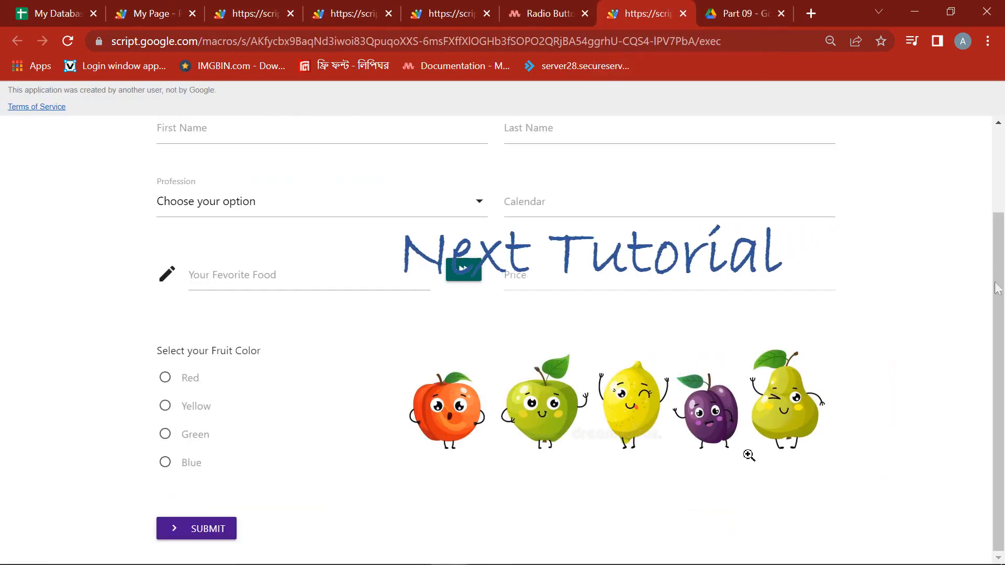
click(740, 13)
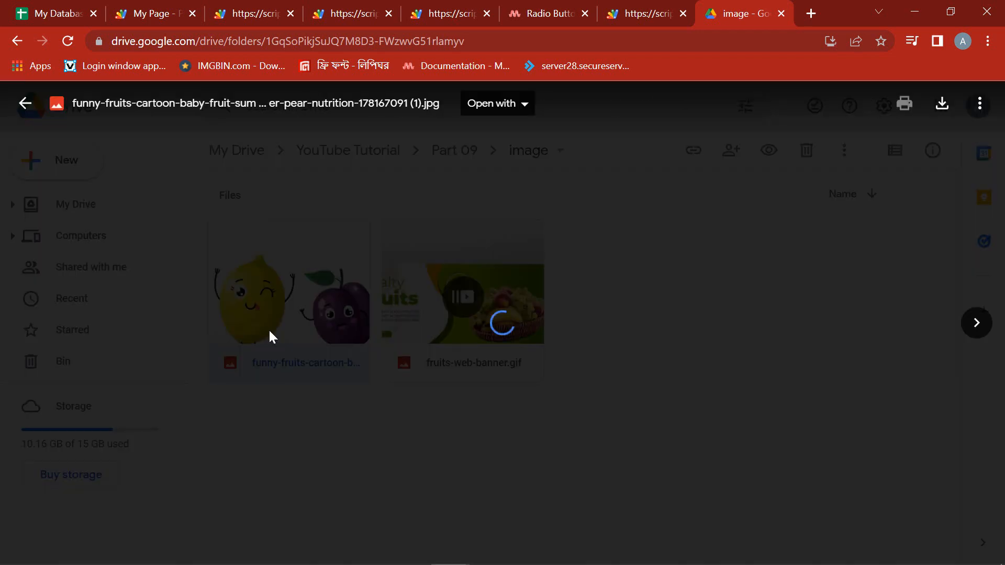
click(644, 12)
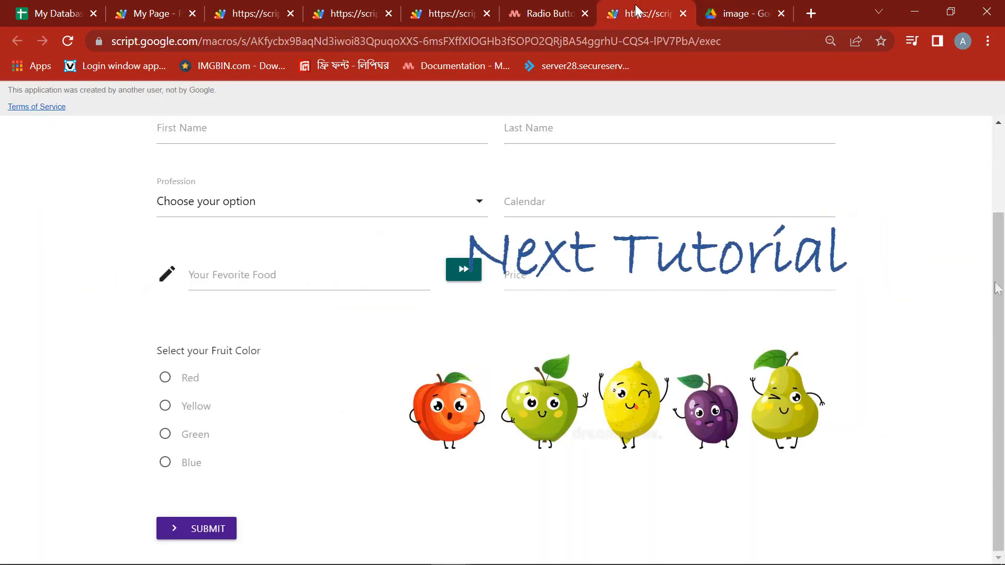